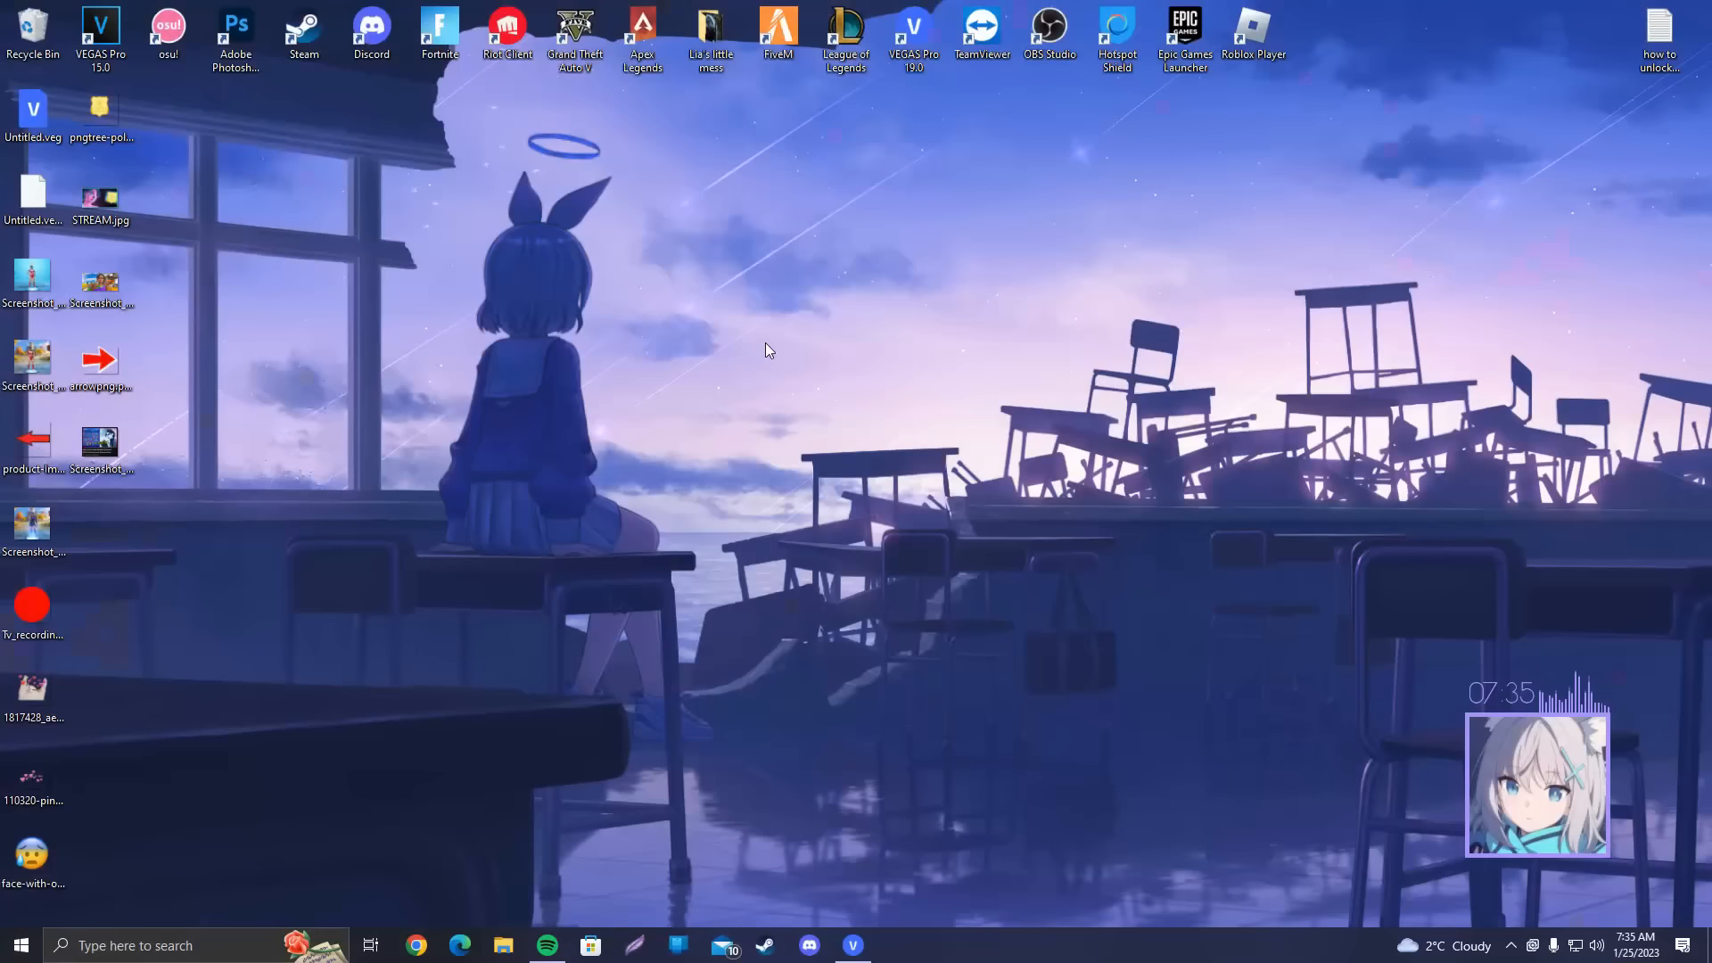
Launch Chrome from the taskbar to search Google for epic games
{"action": "left_click", "coordinate": [418, 945]}
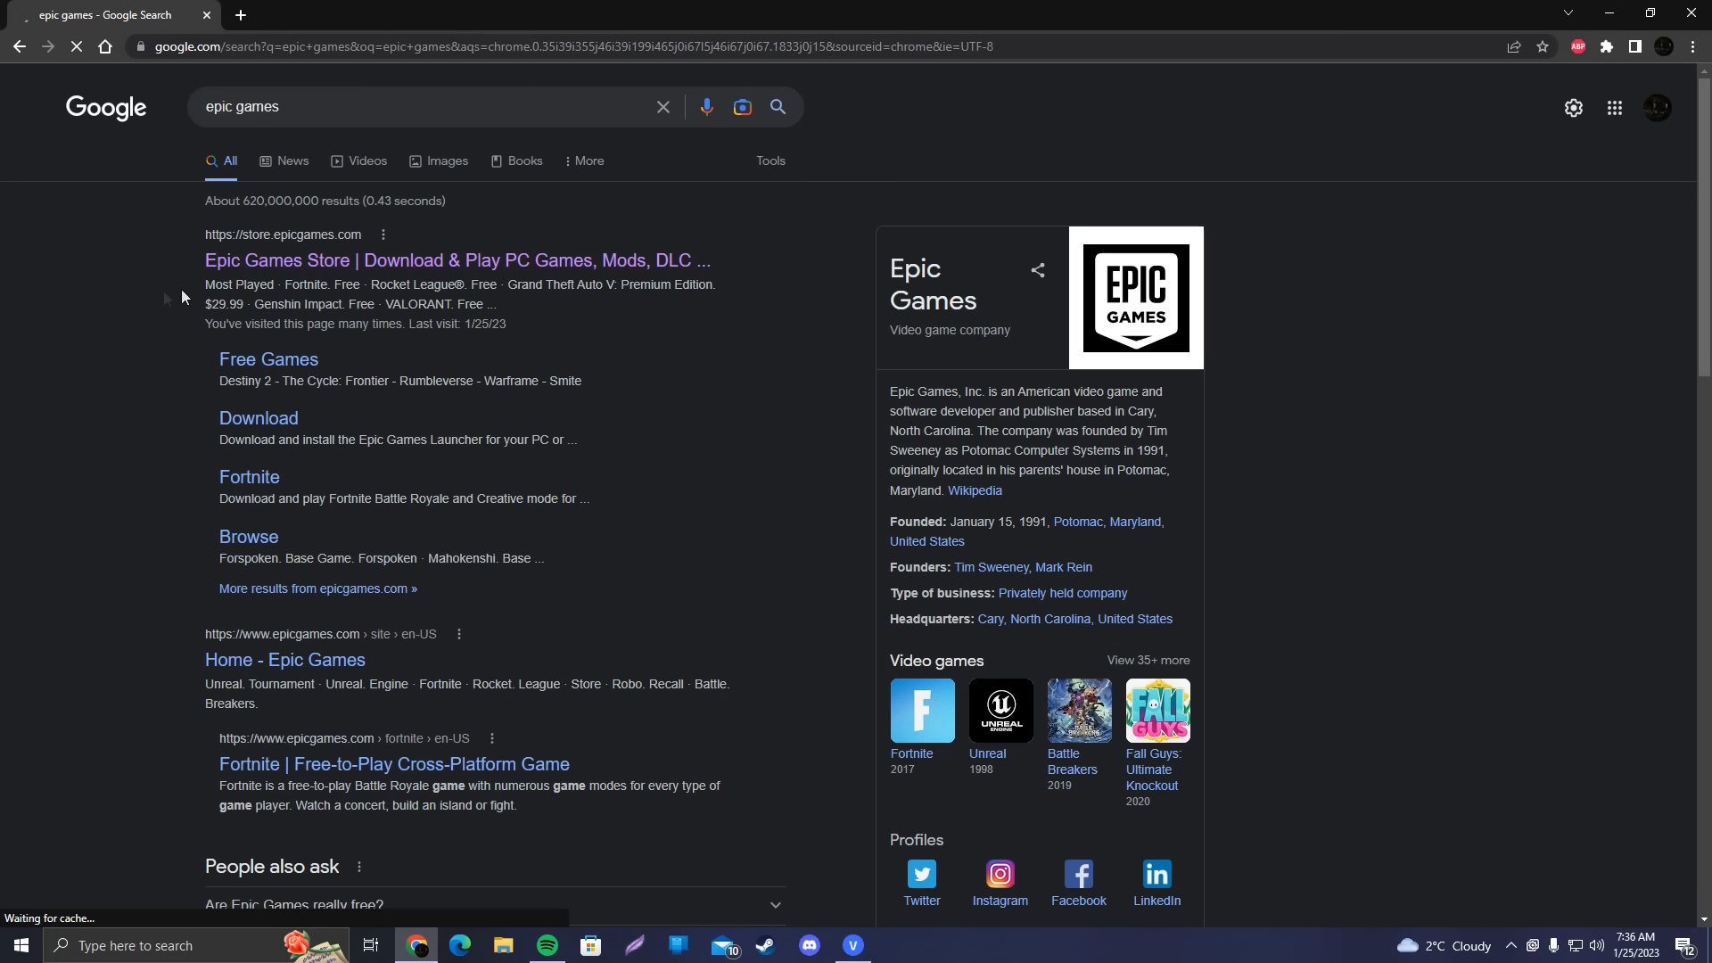
Open the Epic Games Store result and sign out from the account dropdown
{"action": "left_click", "coordinate": [458, 260]}
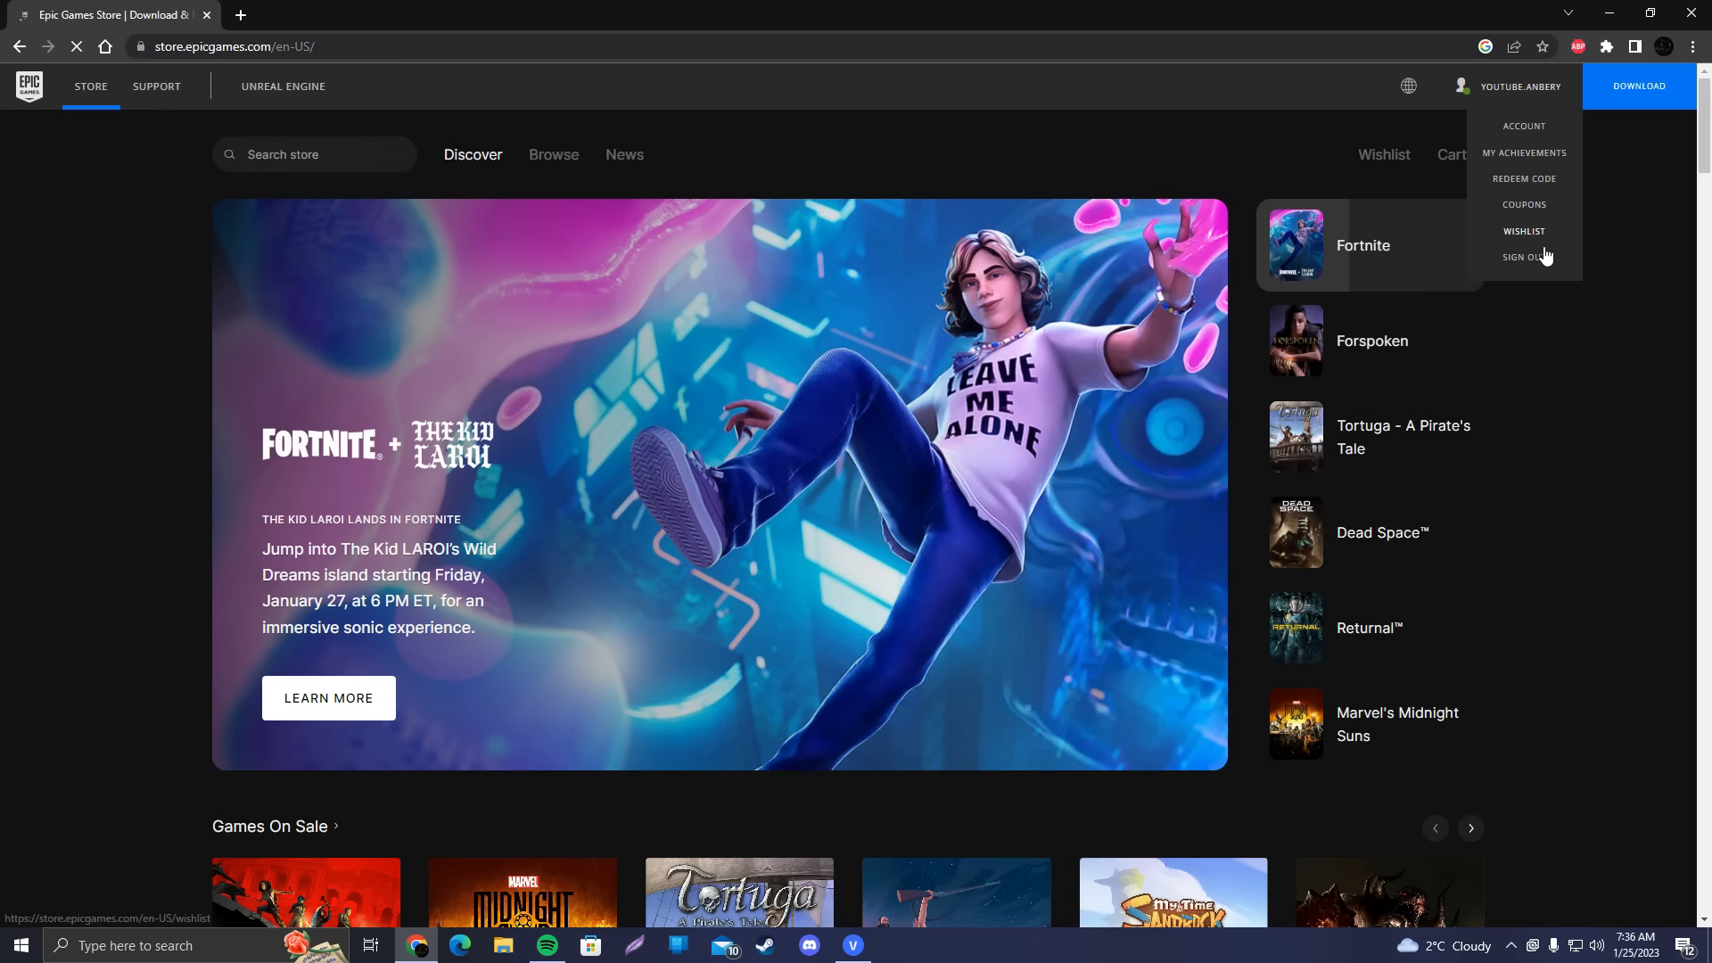
{"action": "left_click", "coordinate": [1524, 256]}
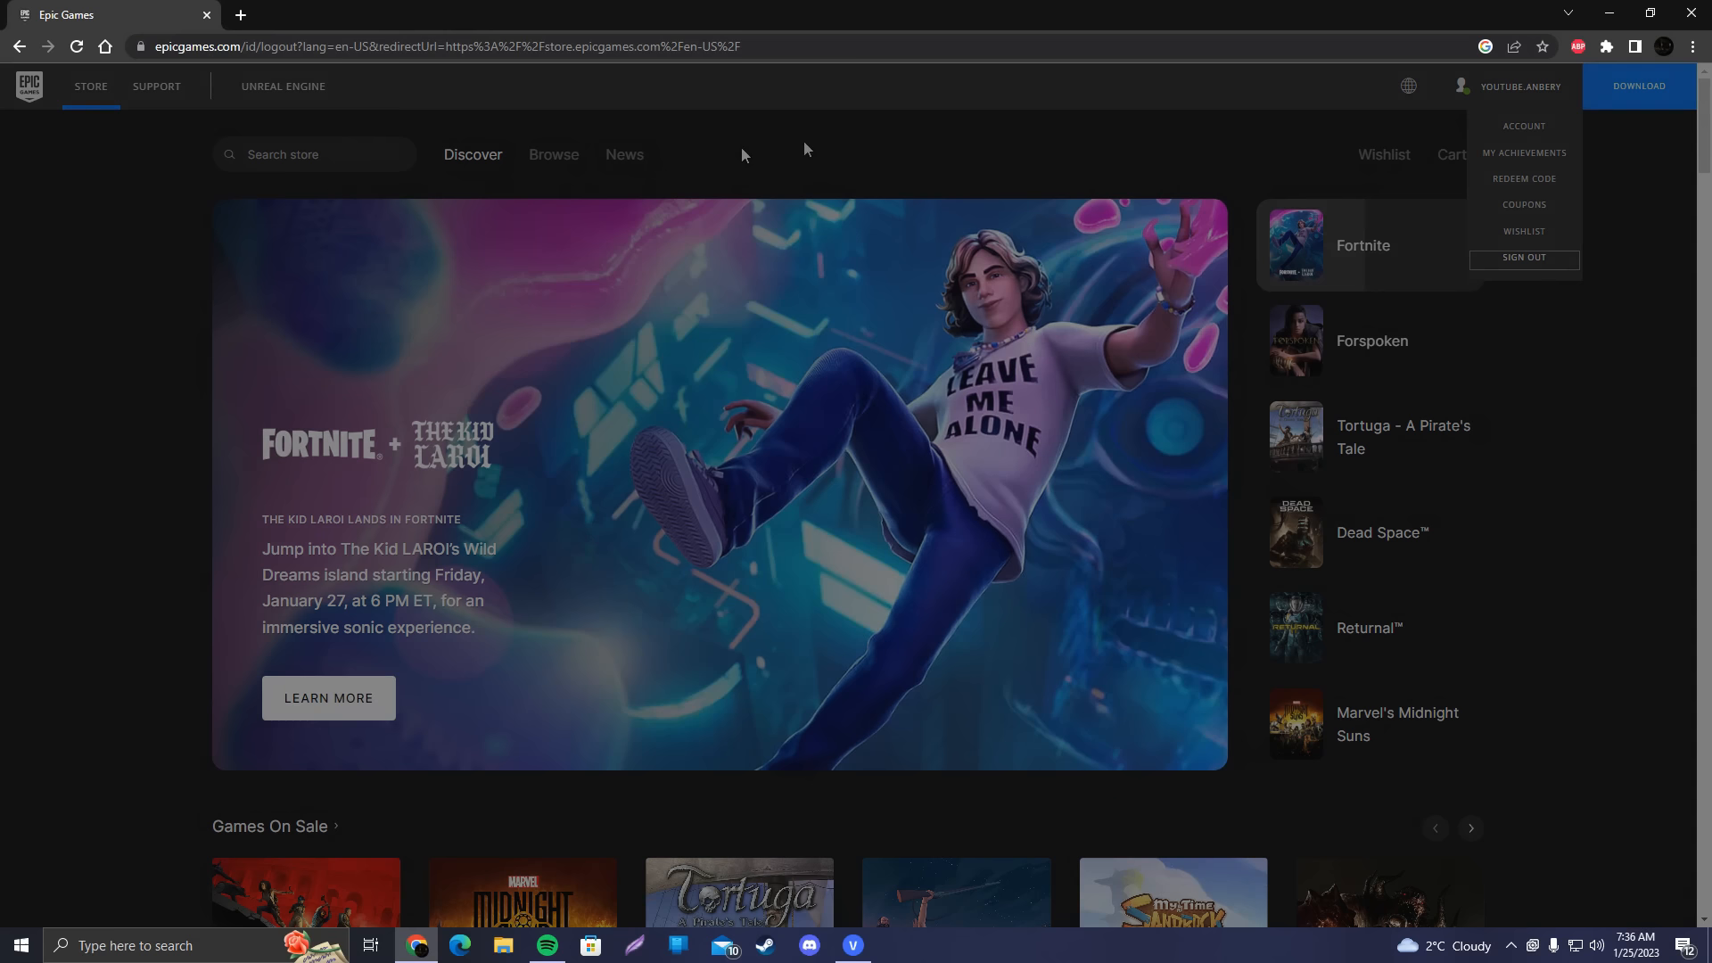
{"action": "left_click", "coordinate": [1522, 257]}
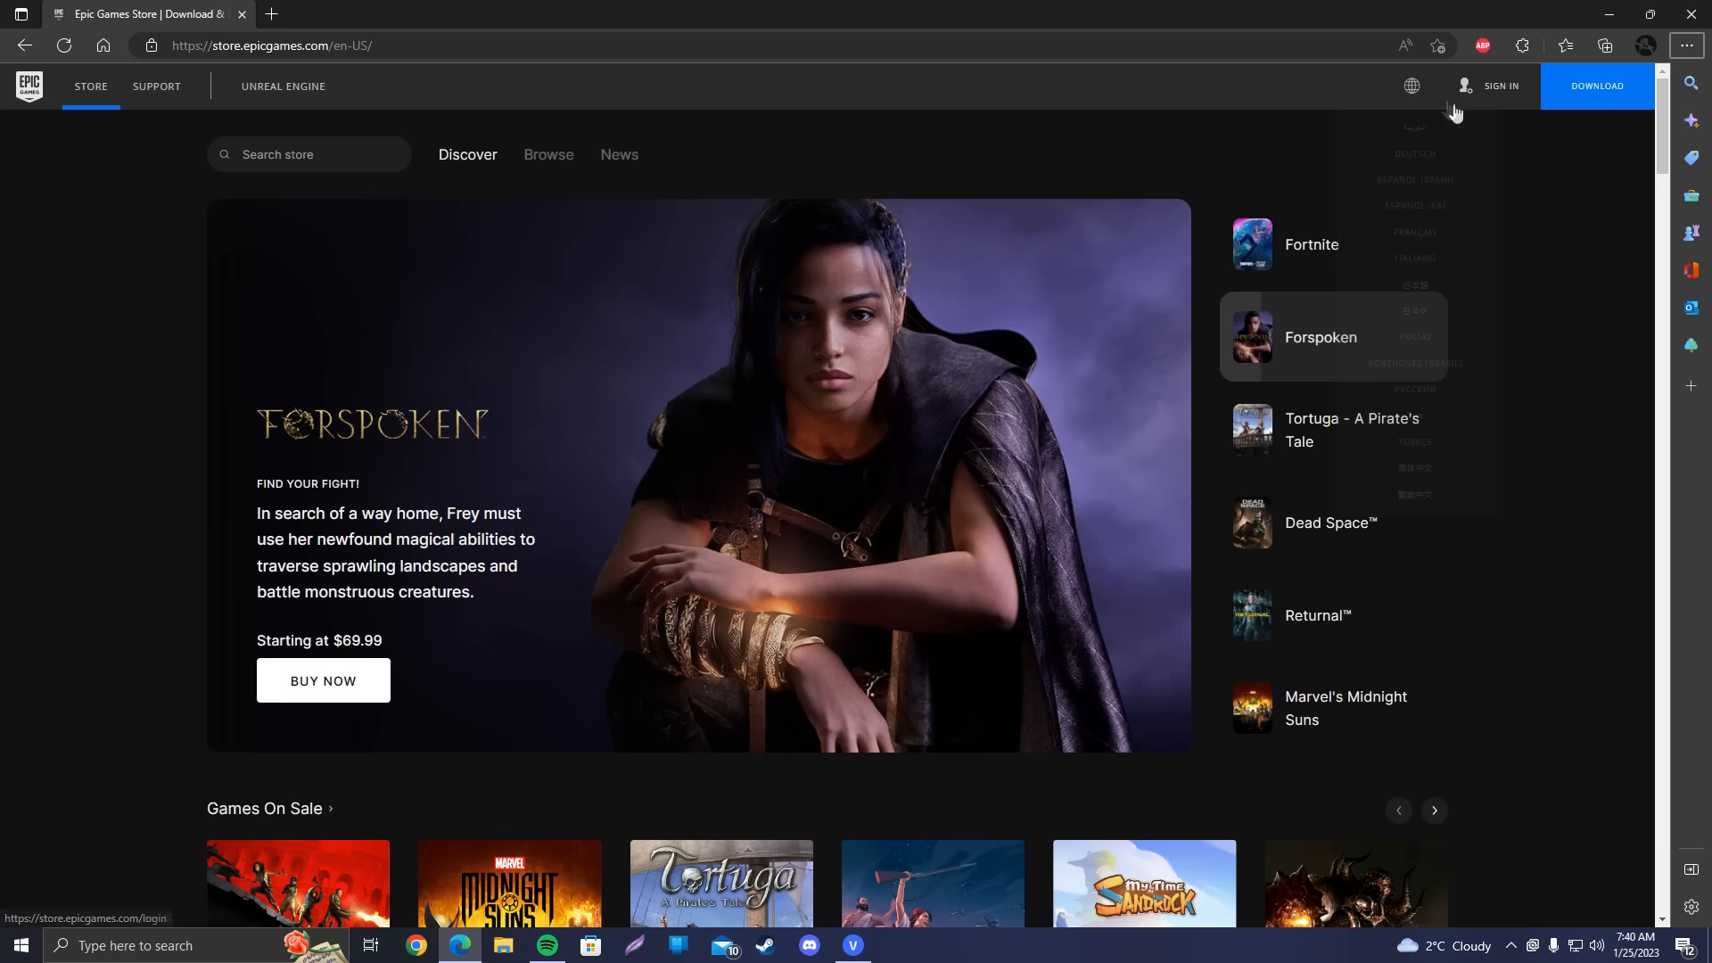
Use Sign In in the store's top bar to reach the Epic Games sign-in page
{"action": "left_click", "coordinate": [1502, 86]}
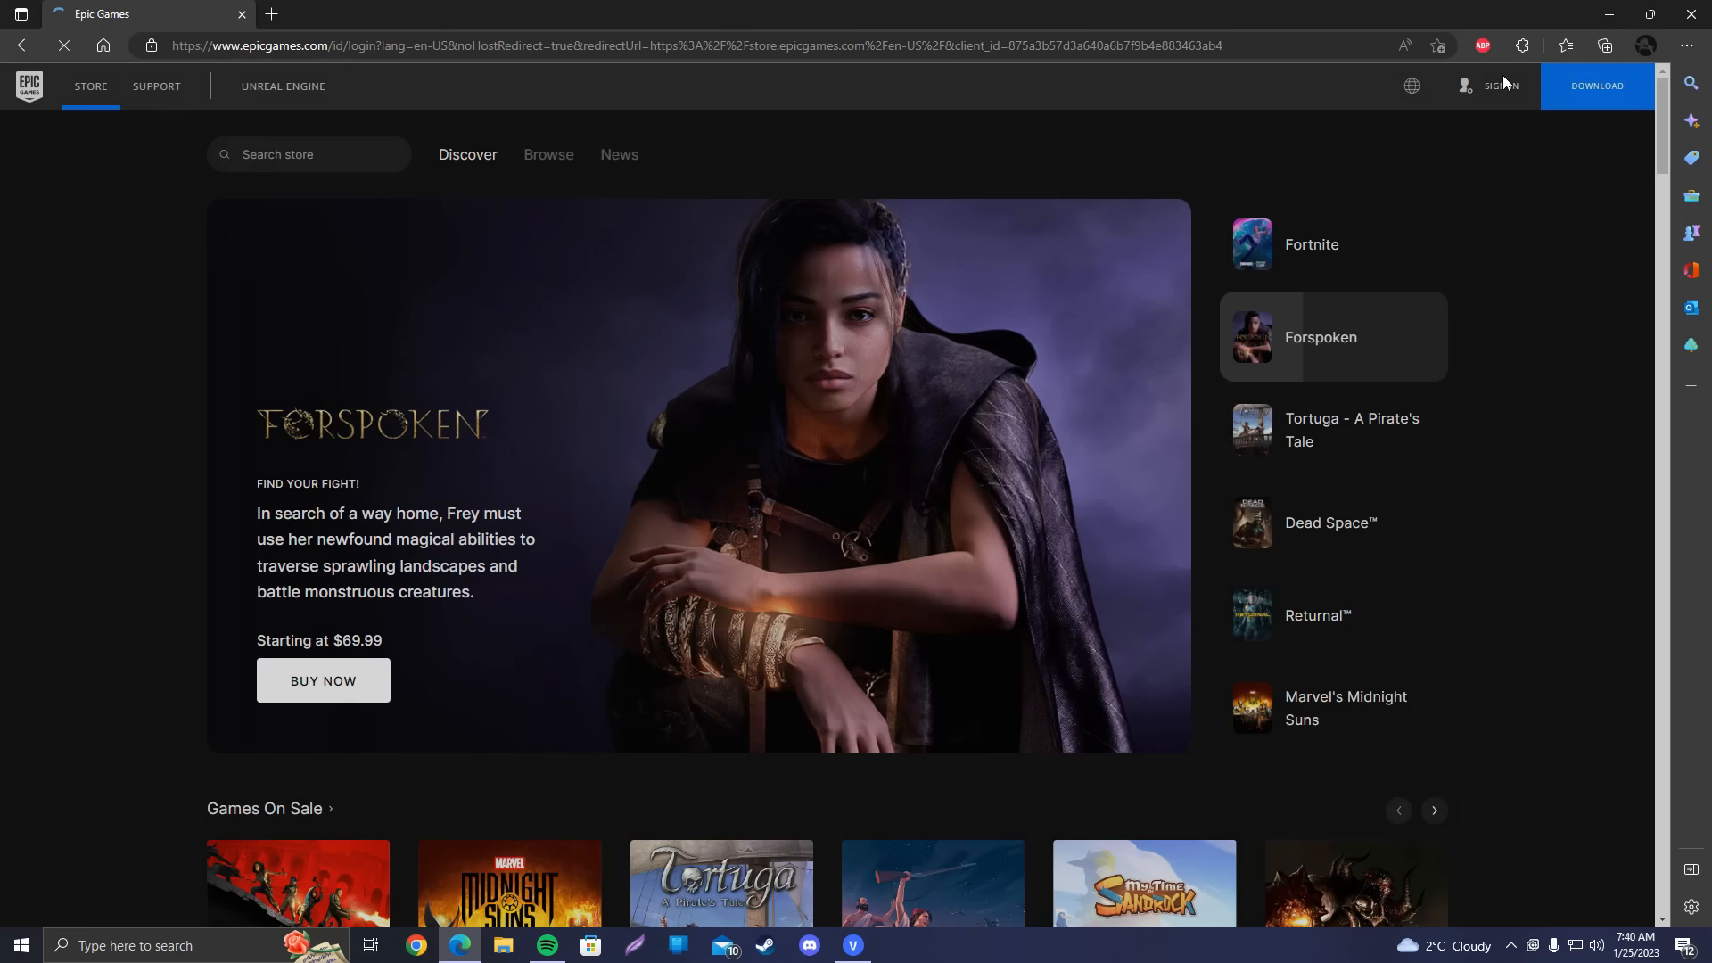
{"action": "left_click", "coordinate": [1502, 85]}
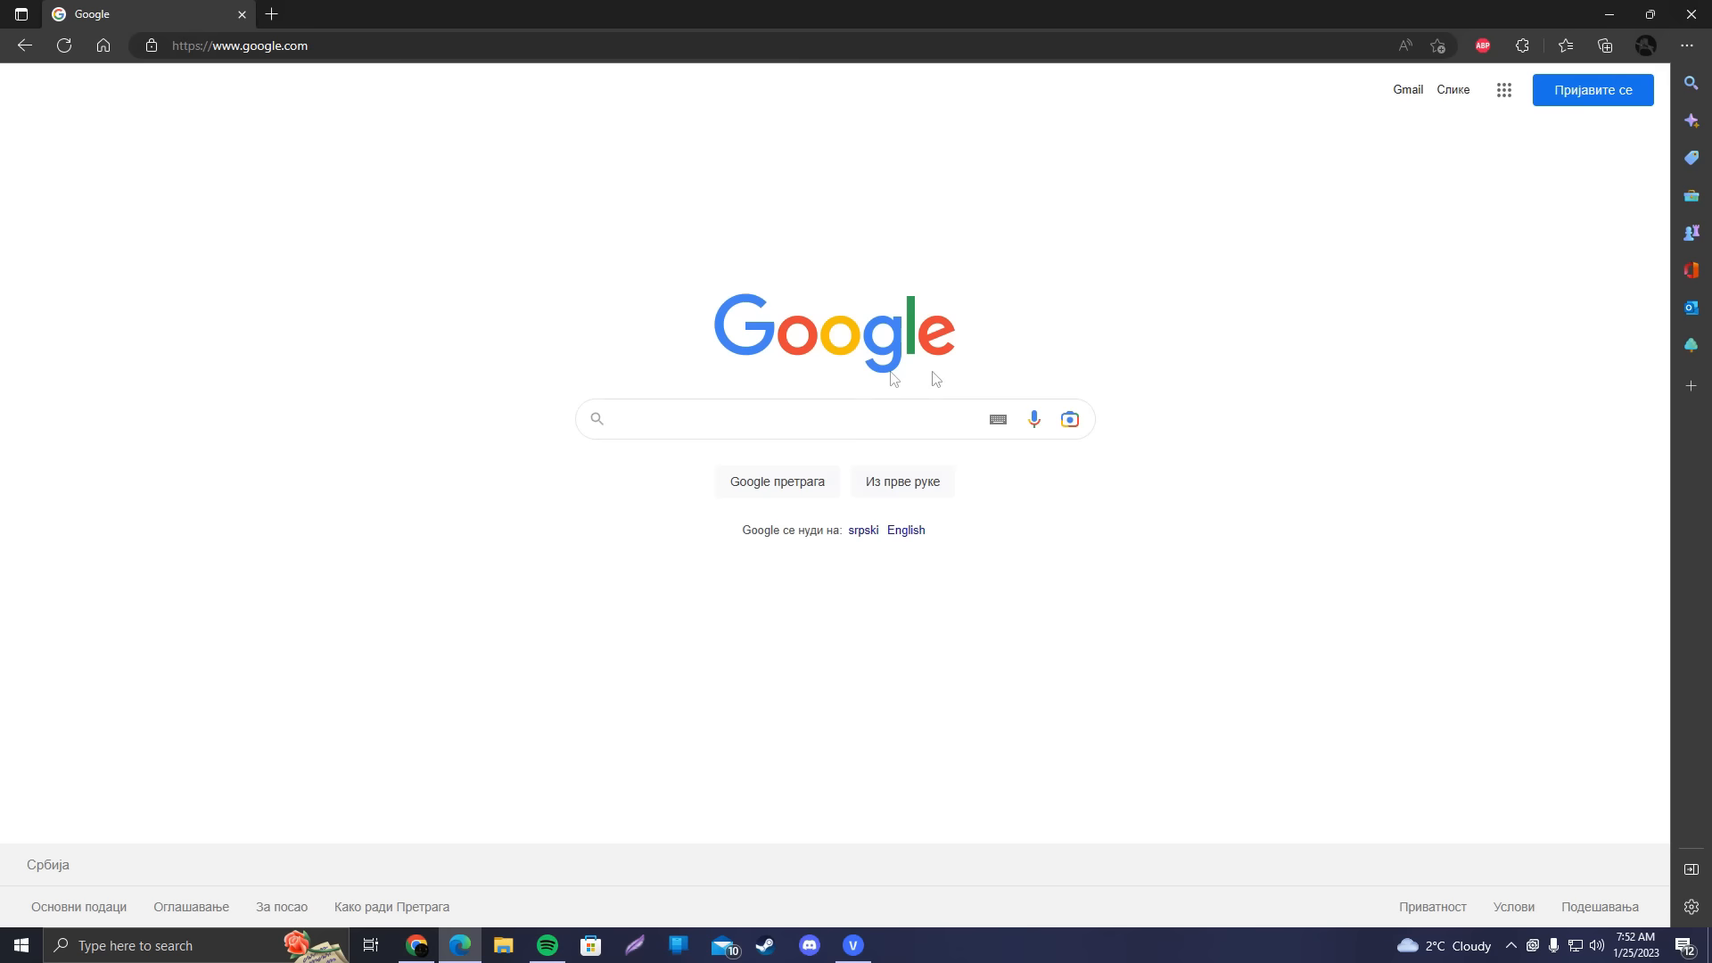
Open the Epic Games Player Support site from the Google search results
{"action": "left_click", "coordinate": [829, 418]}
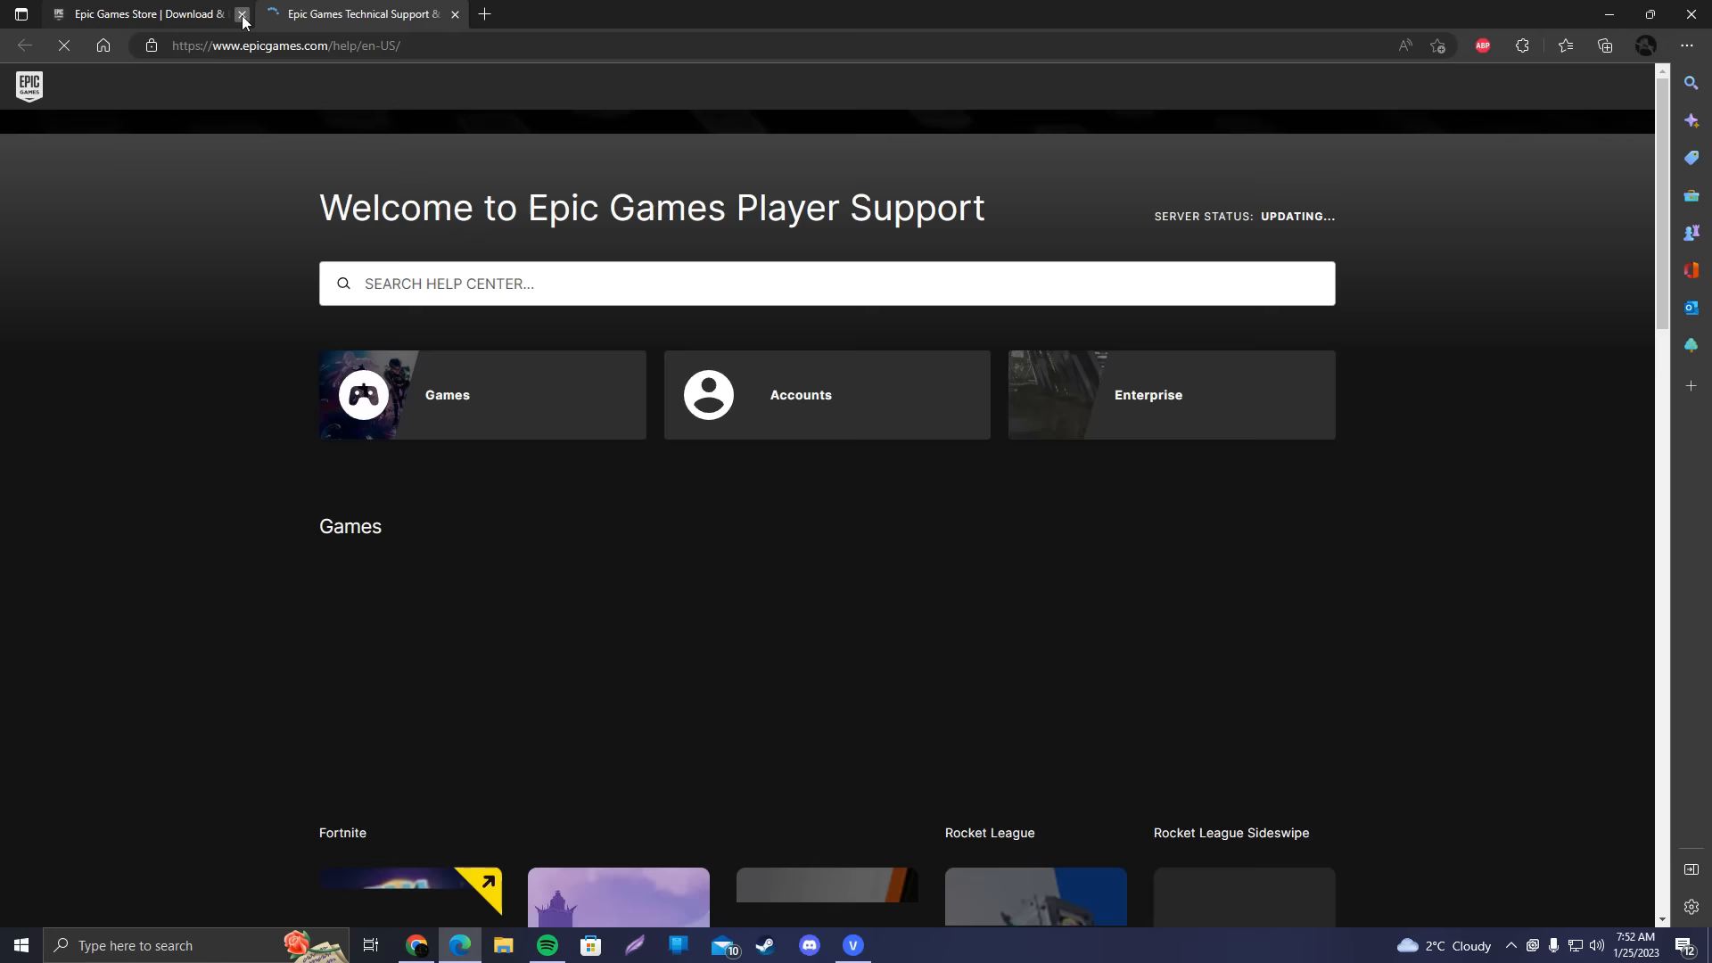
Close the store tab and reach the support request page via Contact Us
{"action": "left_click", "coordinate": [243, 14]}
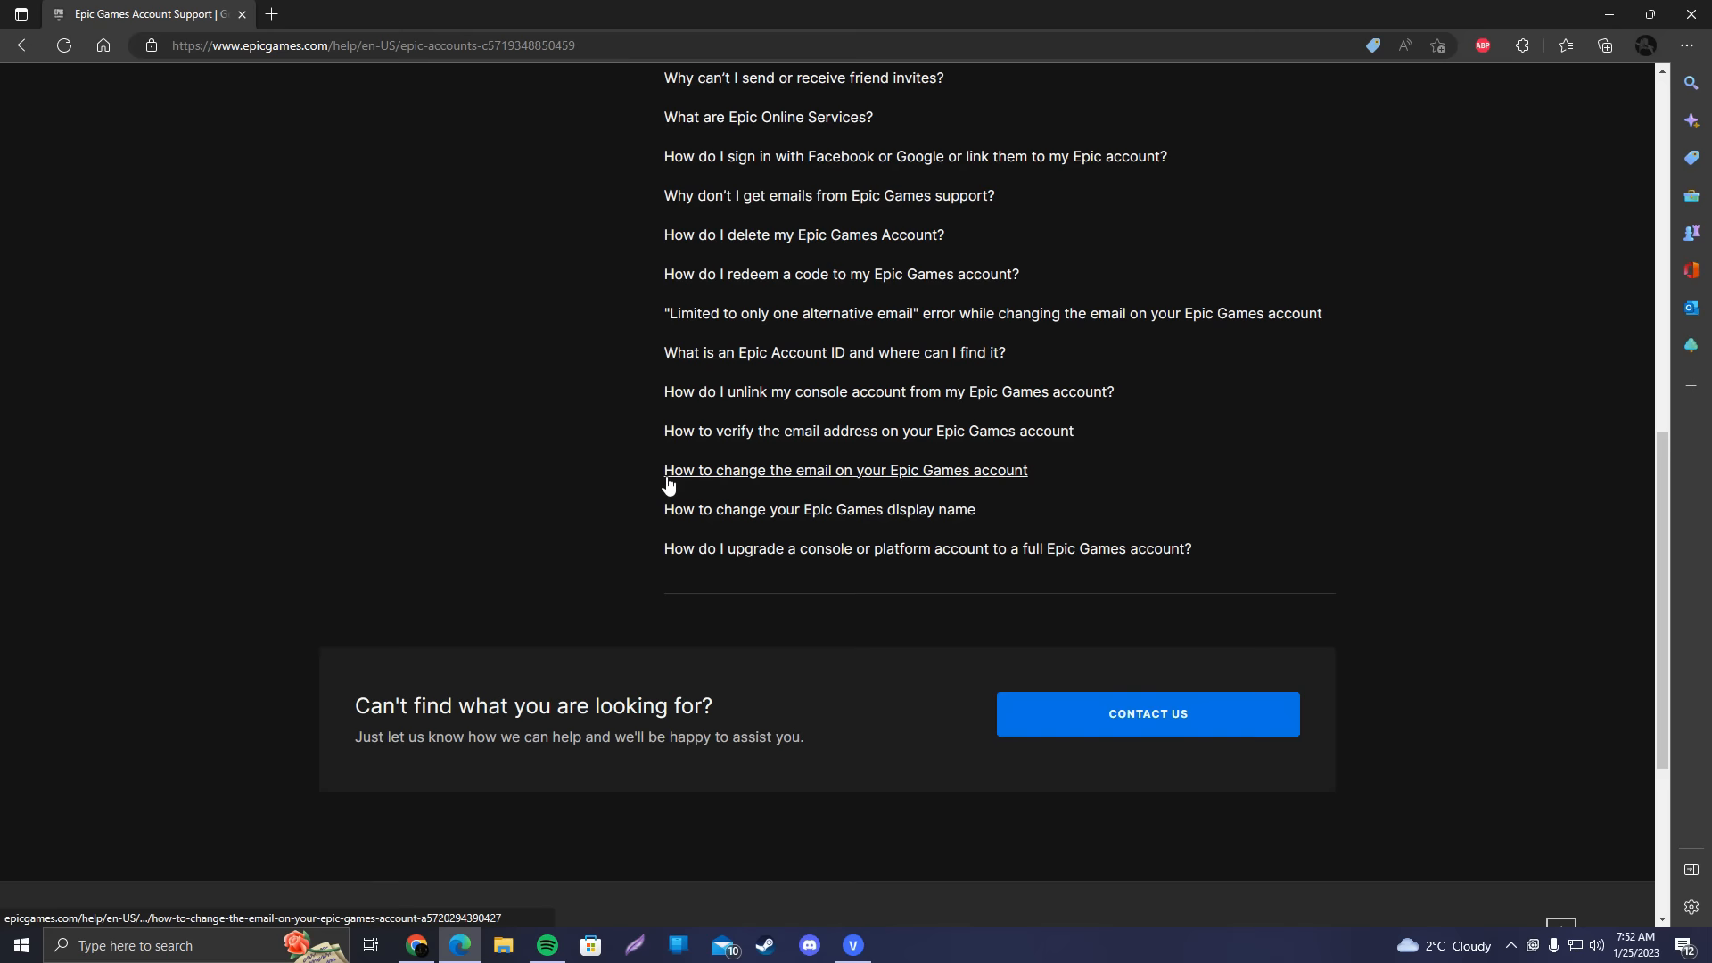
{"action": "left_click", "coordinate": [1147, 713]}
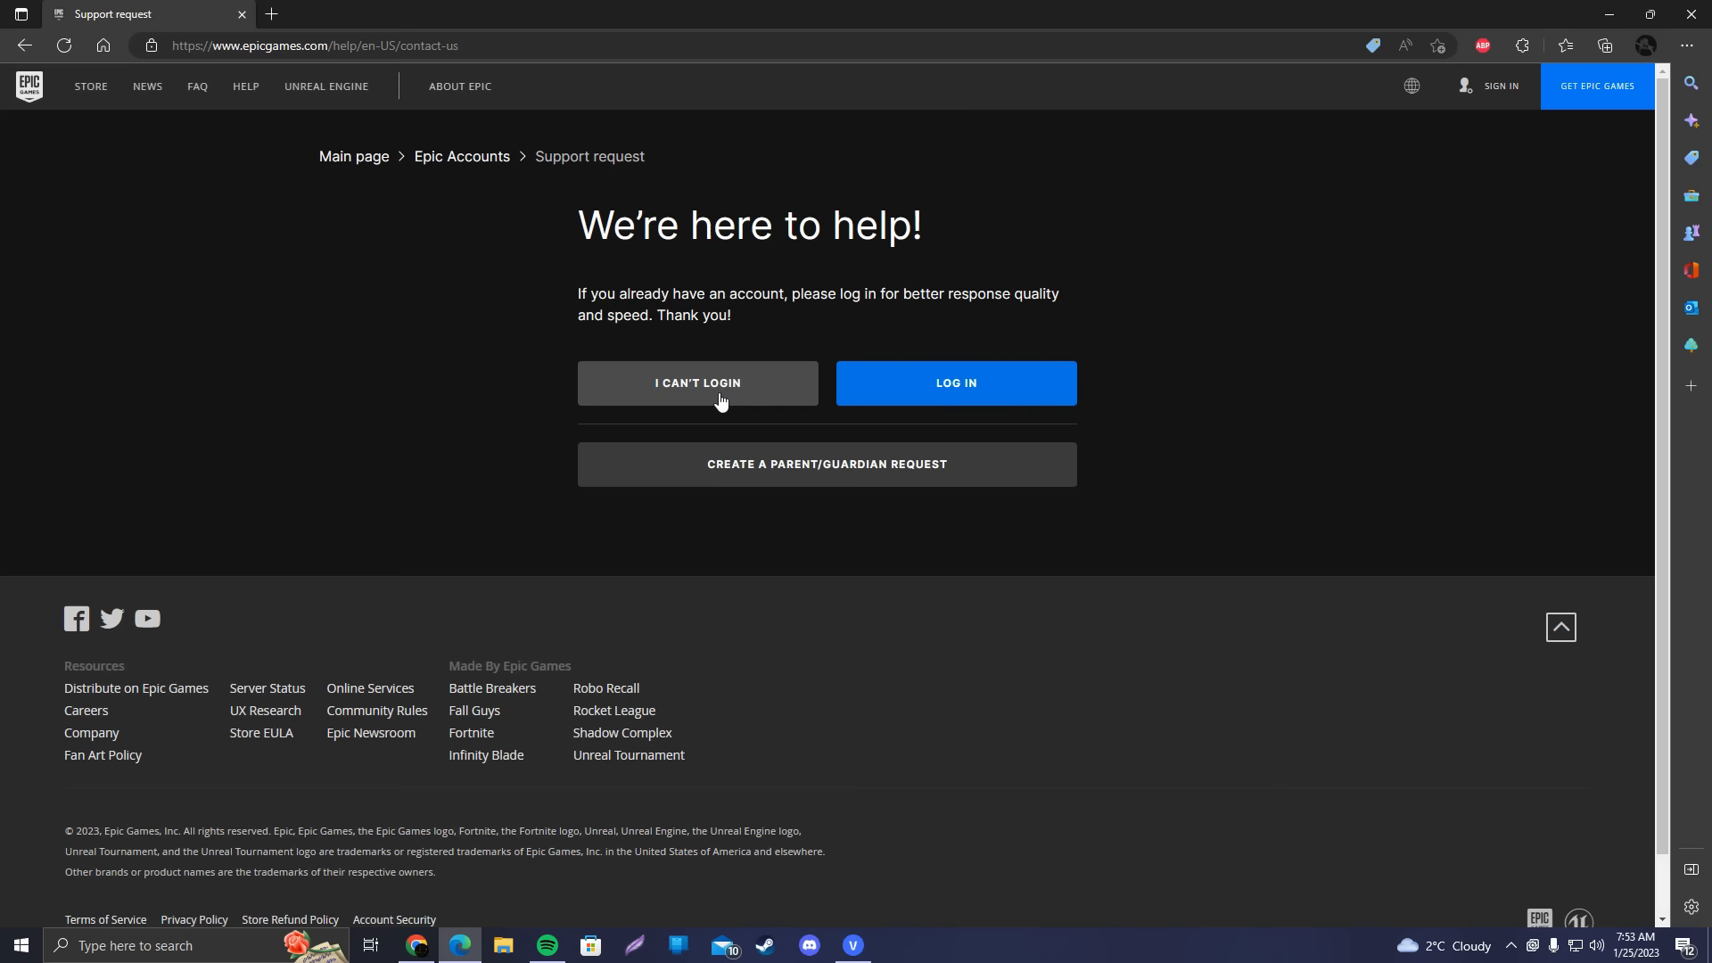
Start an I Can't Login request with first display name 'youtube.anber' and continue to the IPv4 step
{"action": "left_click", "coordinate": [698, 382]}
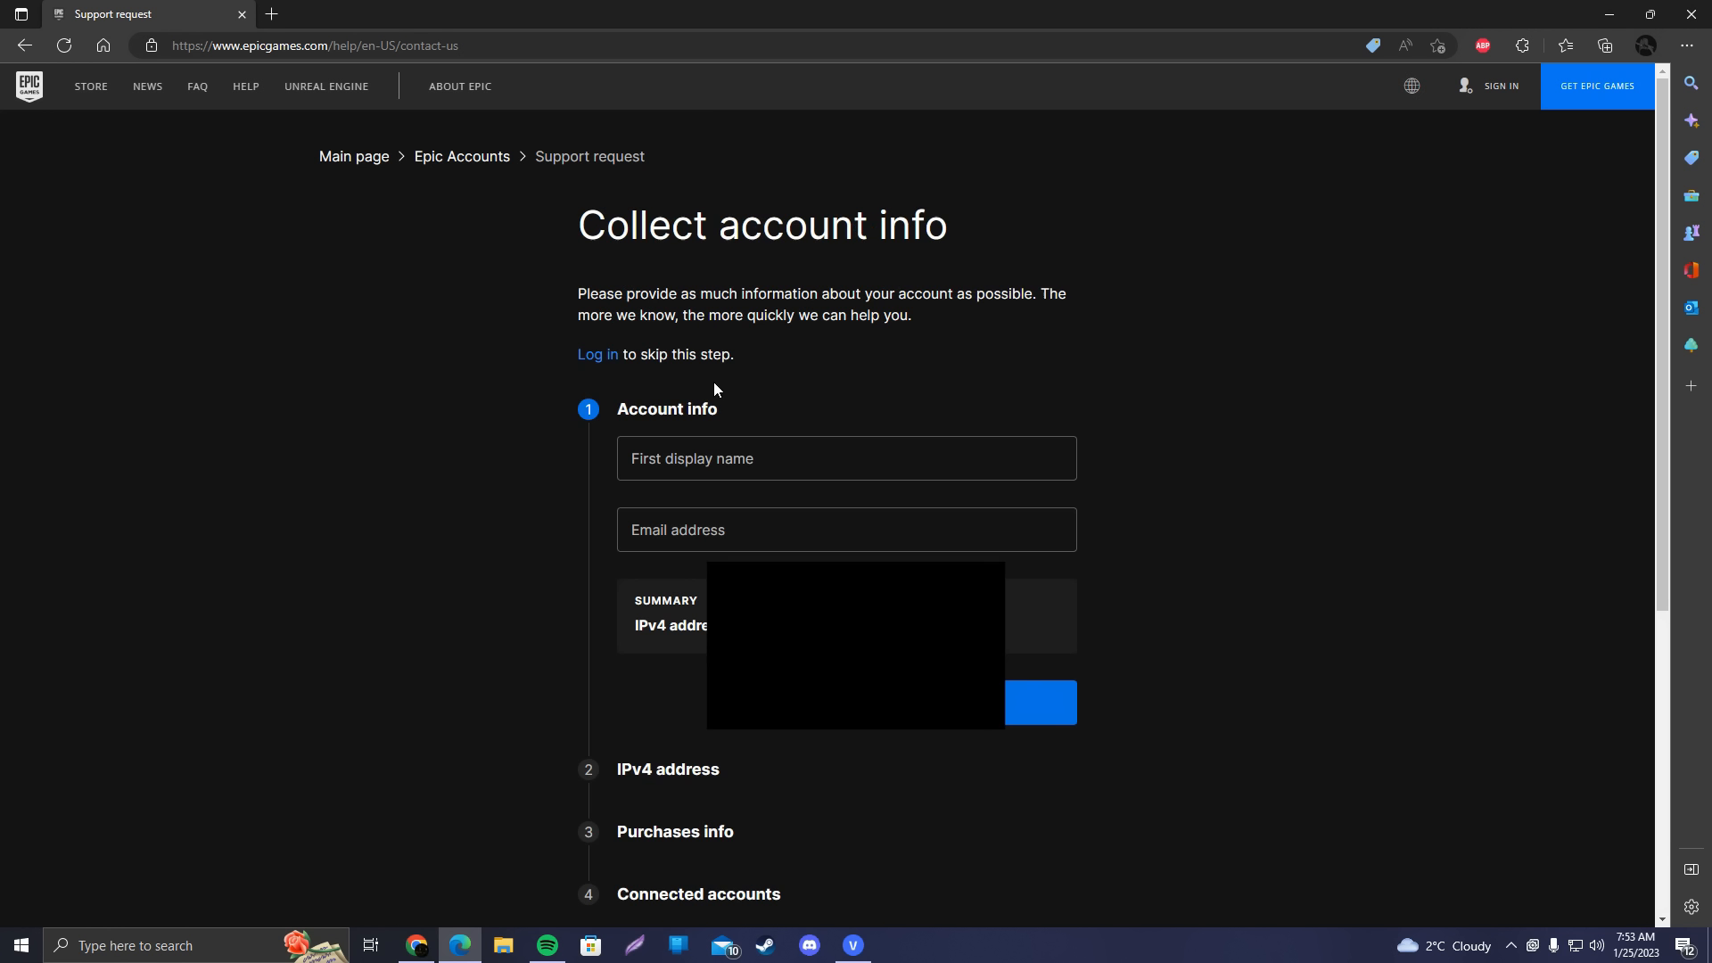
{"action": "mouse_move", "coordinate": [863, 426]}
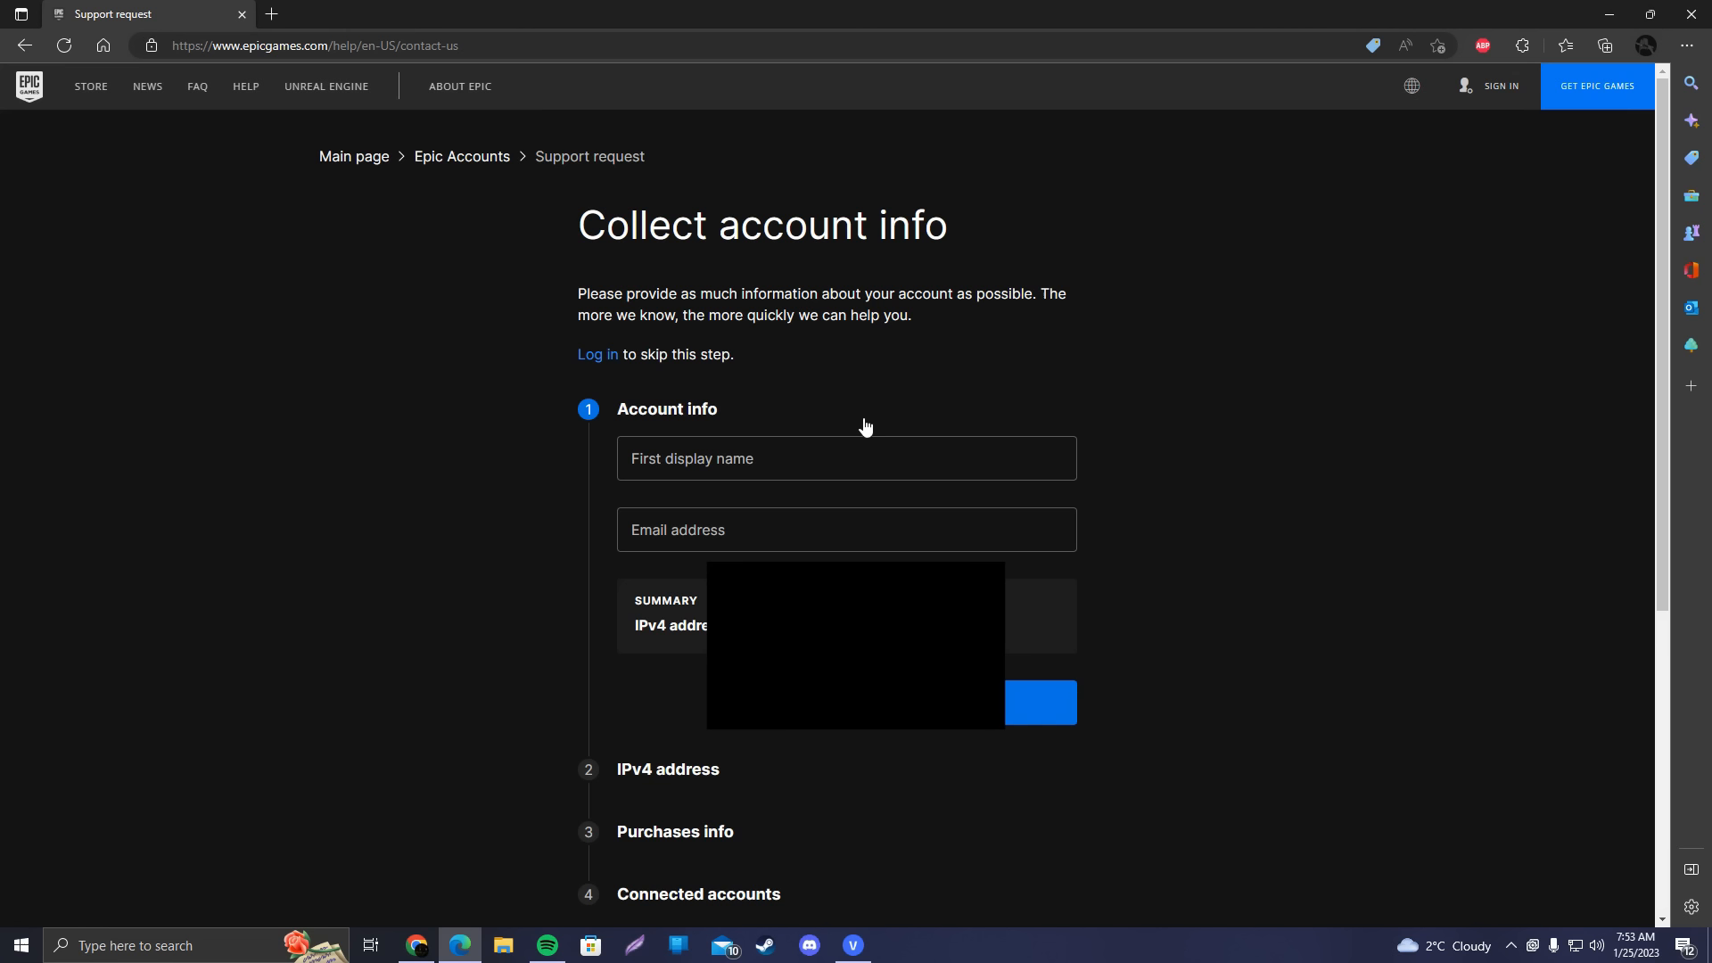
{"action": "mouse_move", "coordinate": [638, 509]}
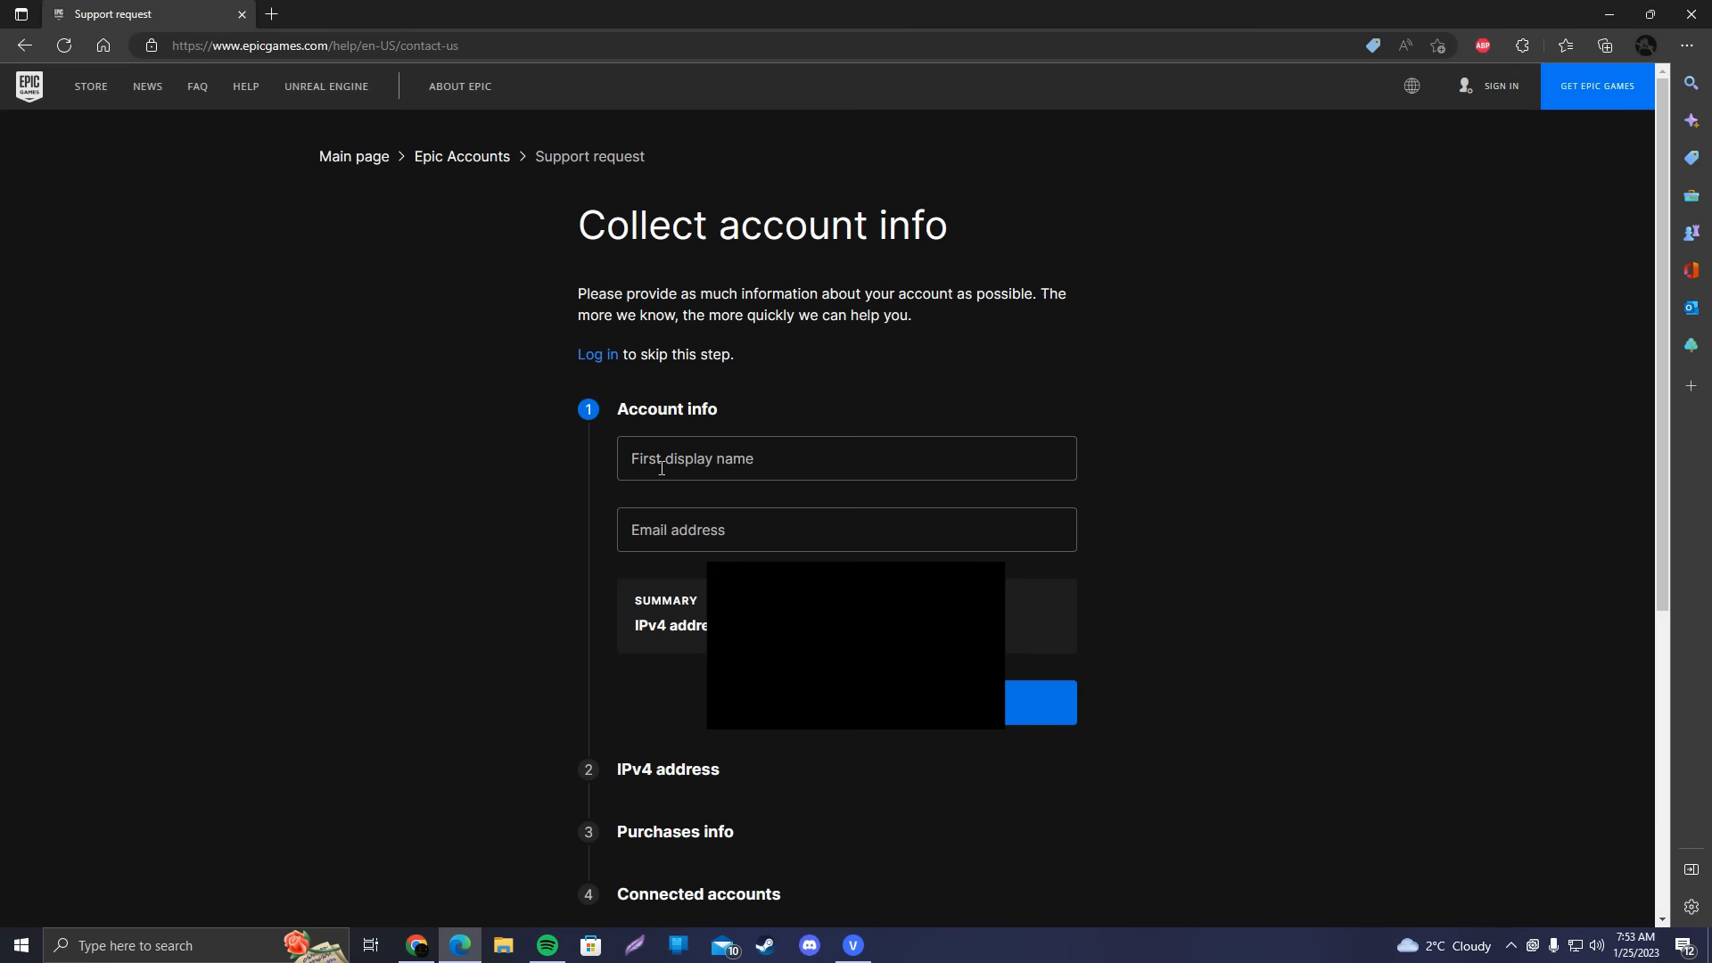
{"action": "type", "text": "youtube.anber"}
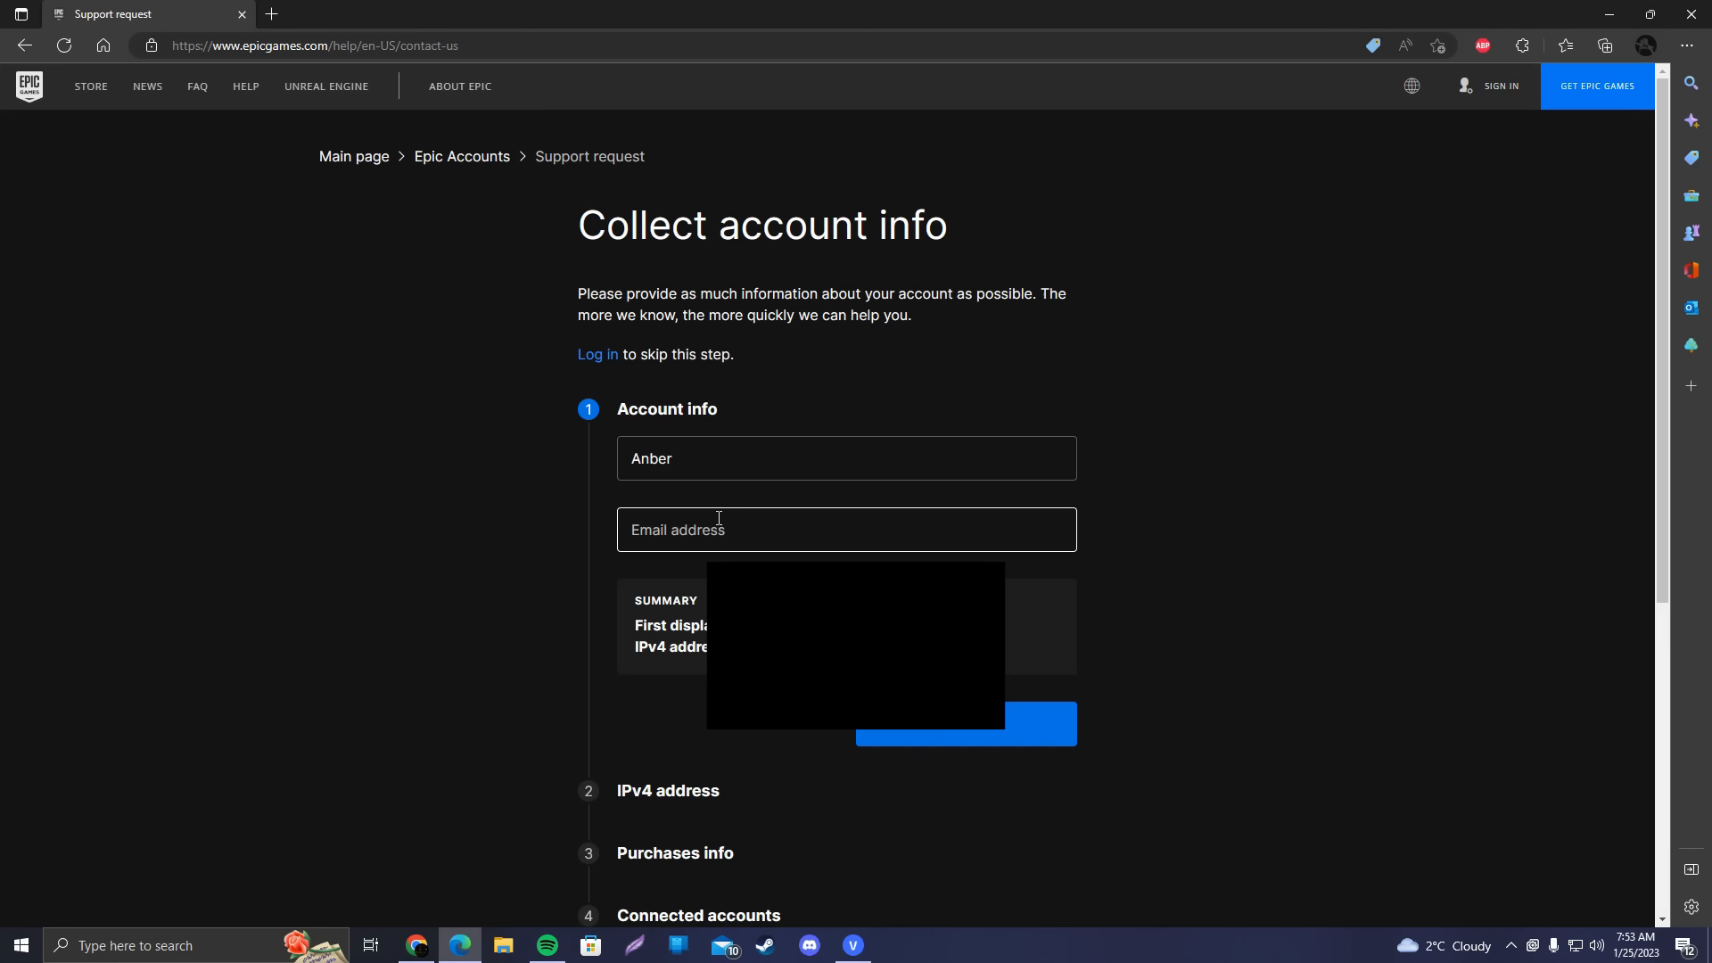
{"action": "scroll", "scroll_direction": "down", "scroll_amount": 3}
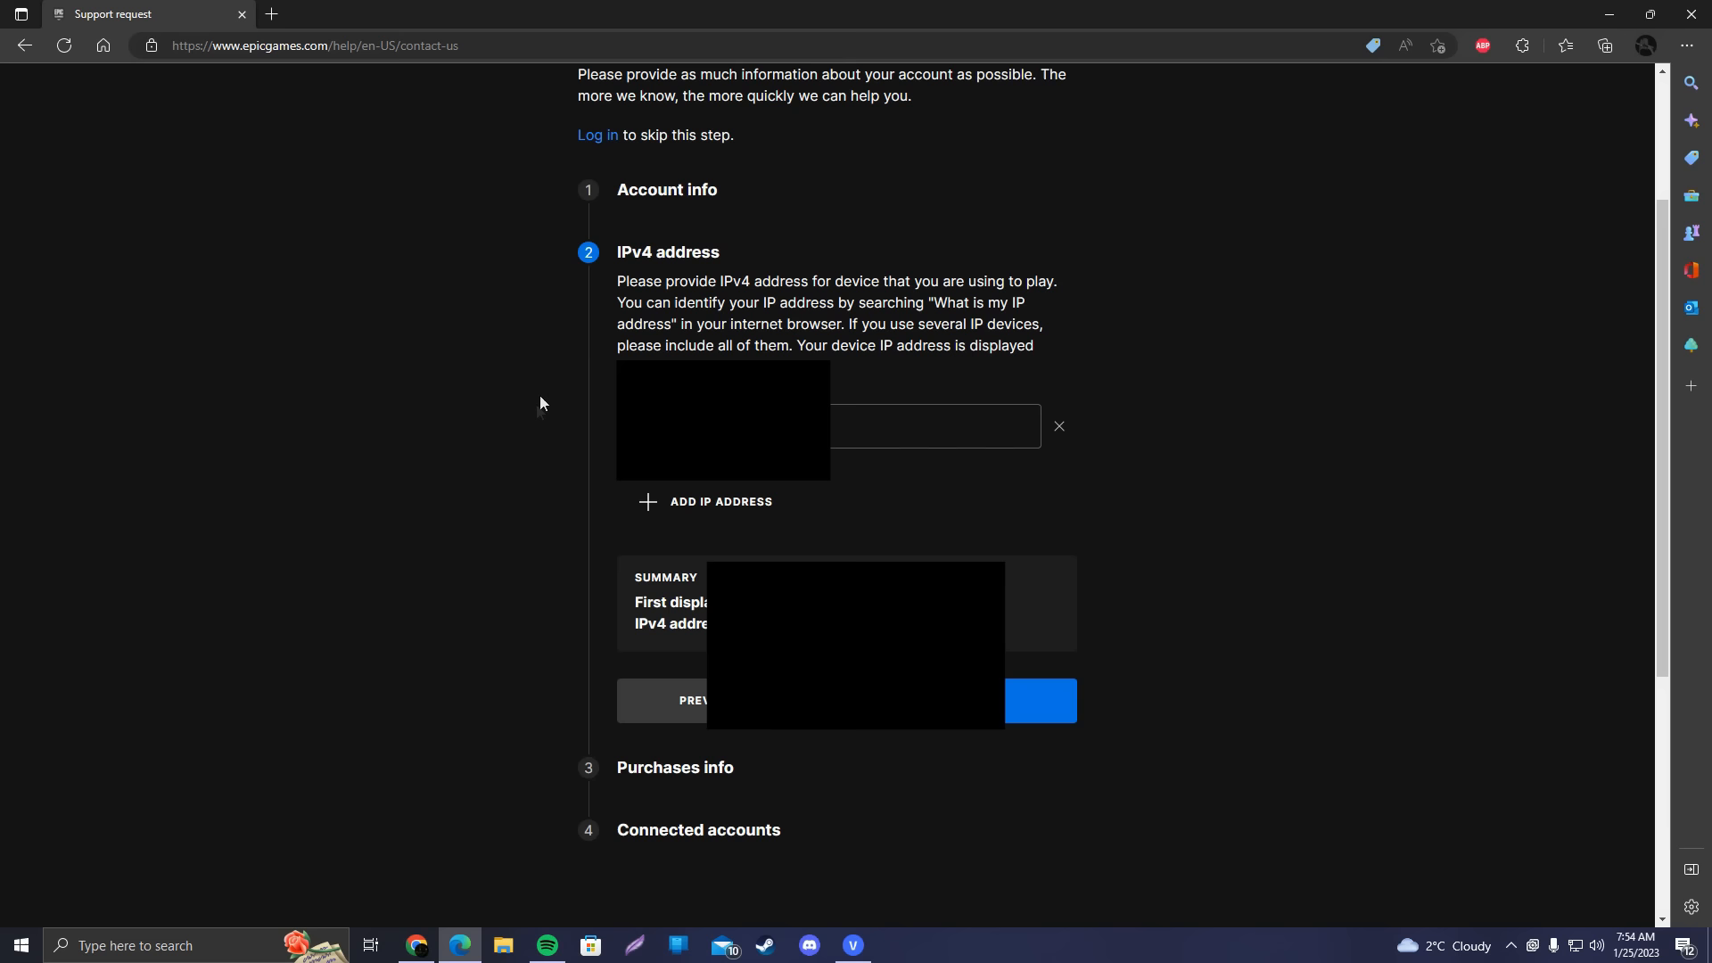
{"action": "left_click", "coordinate": [269, 13]}
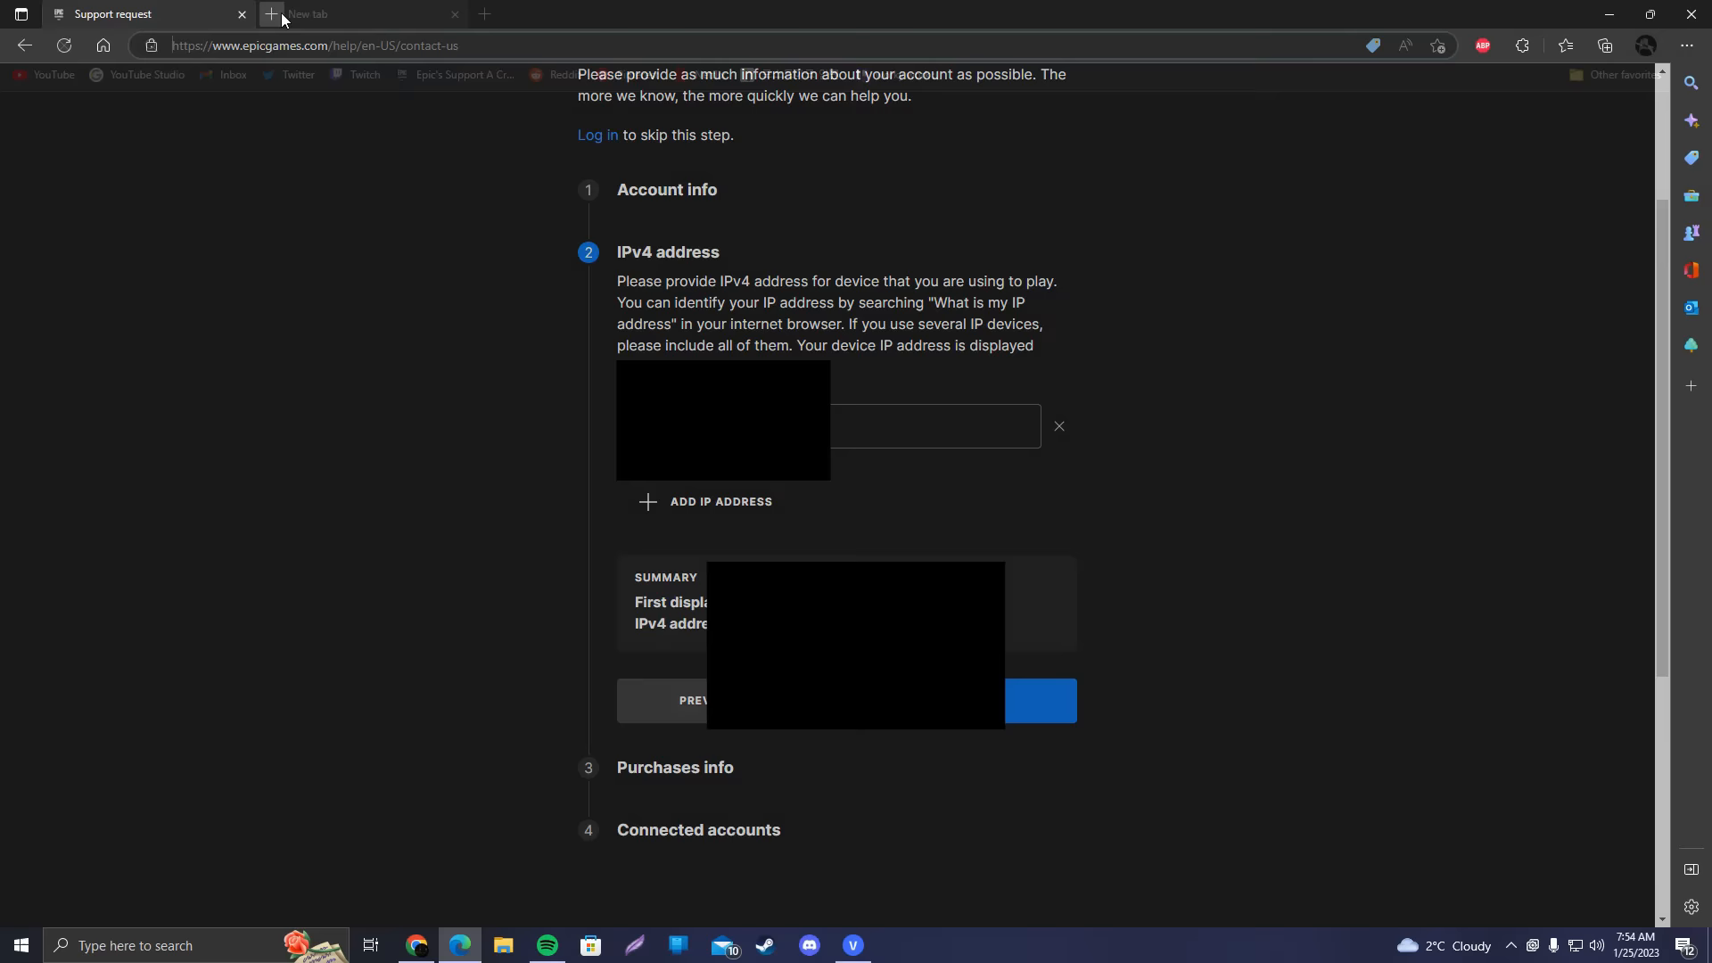
Look up the public IP with a Bing 'whats my ip' search, then return to the support form
{"action": "left_click", "coordinate": [269, 14]}
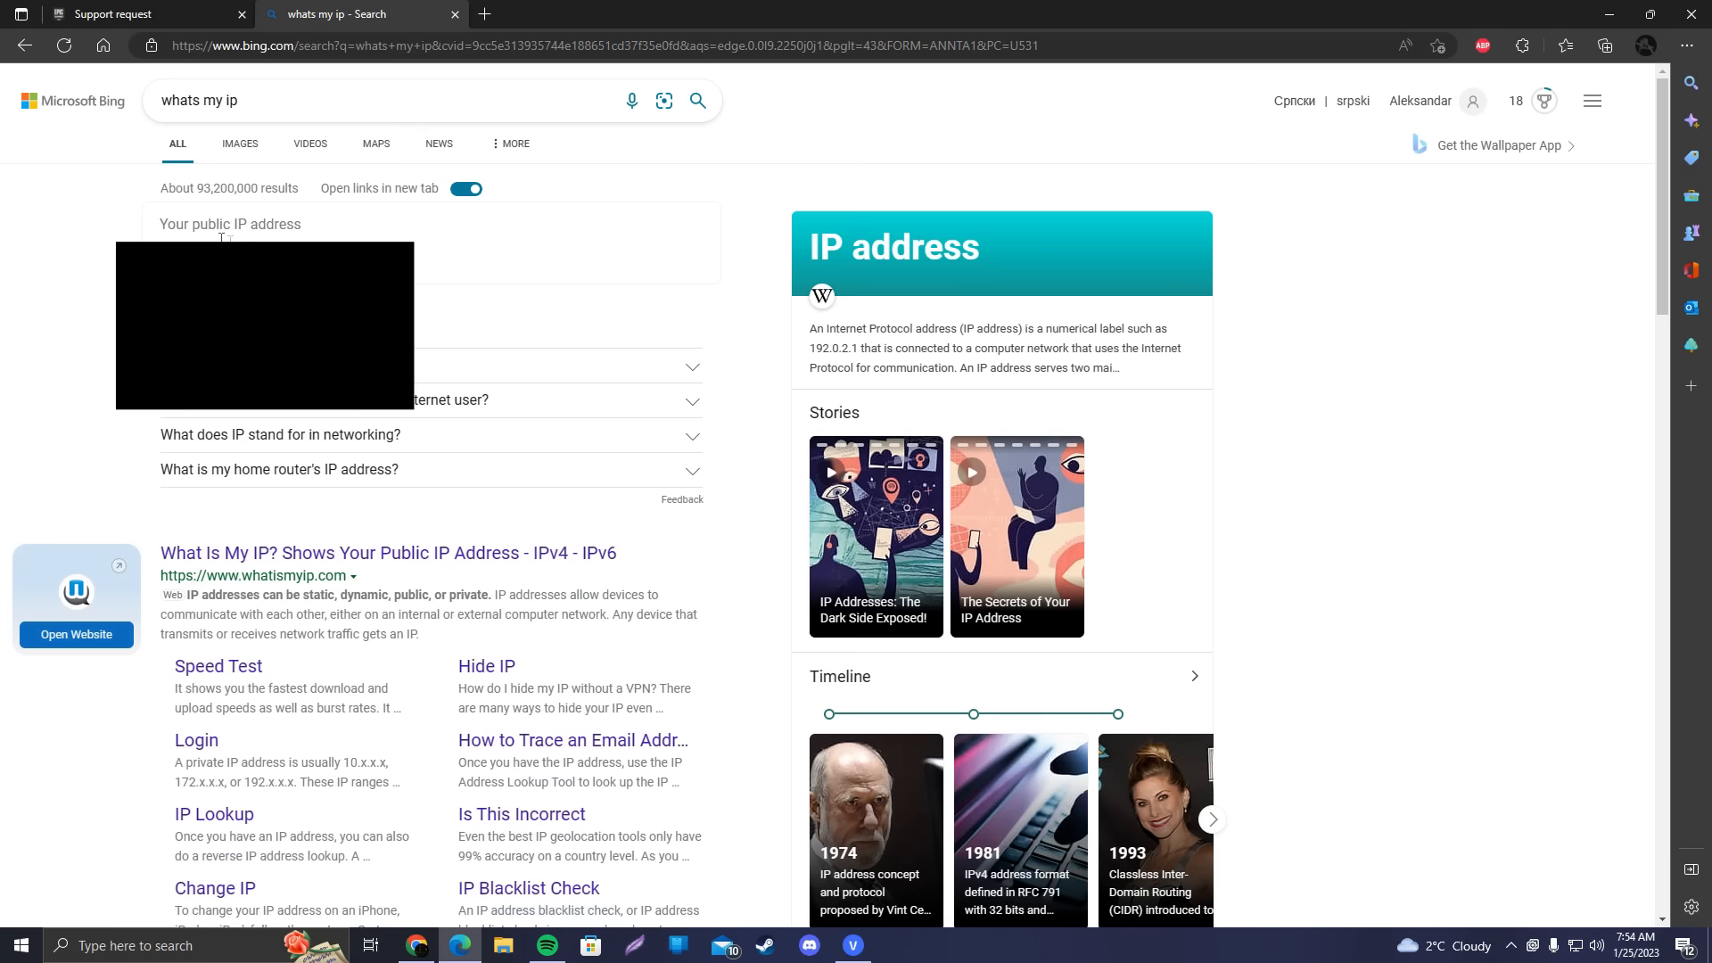
{"action": "left_click", "coordinate": [148, 15]}
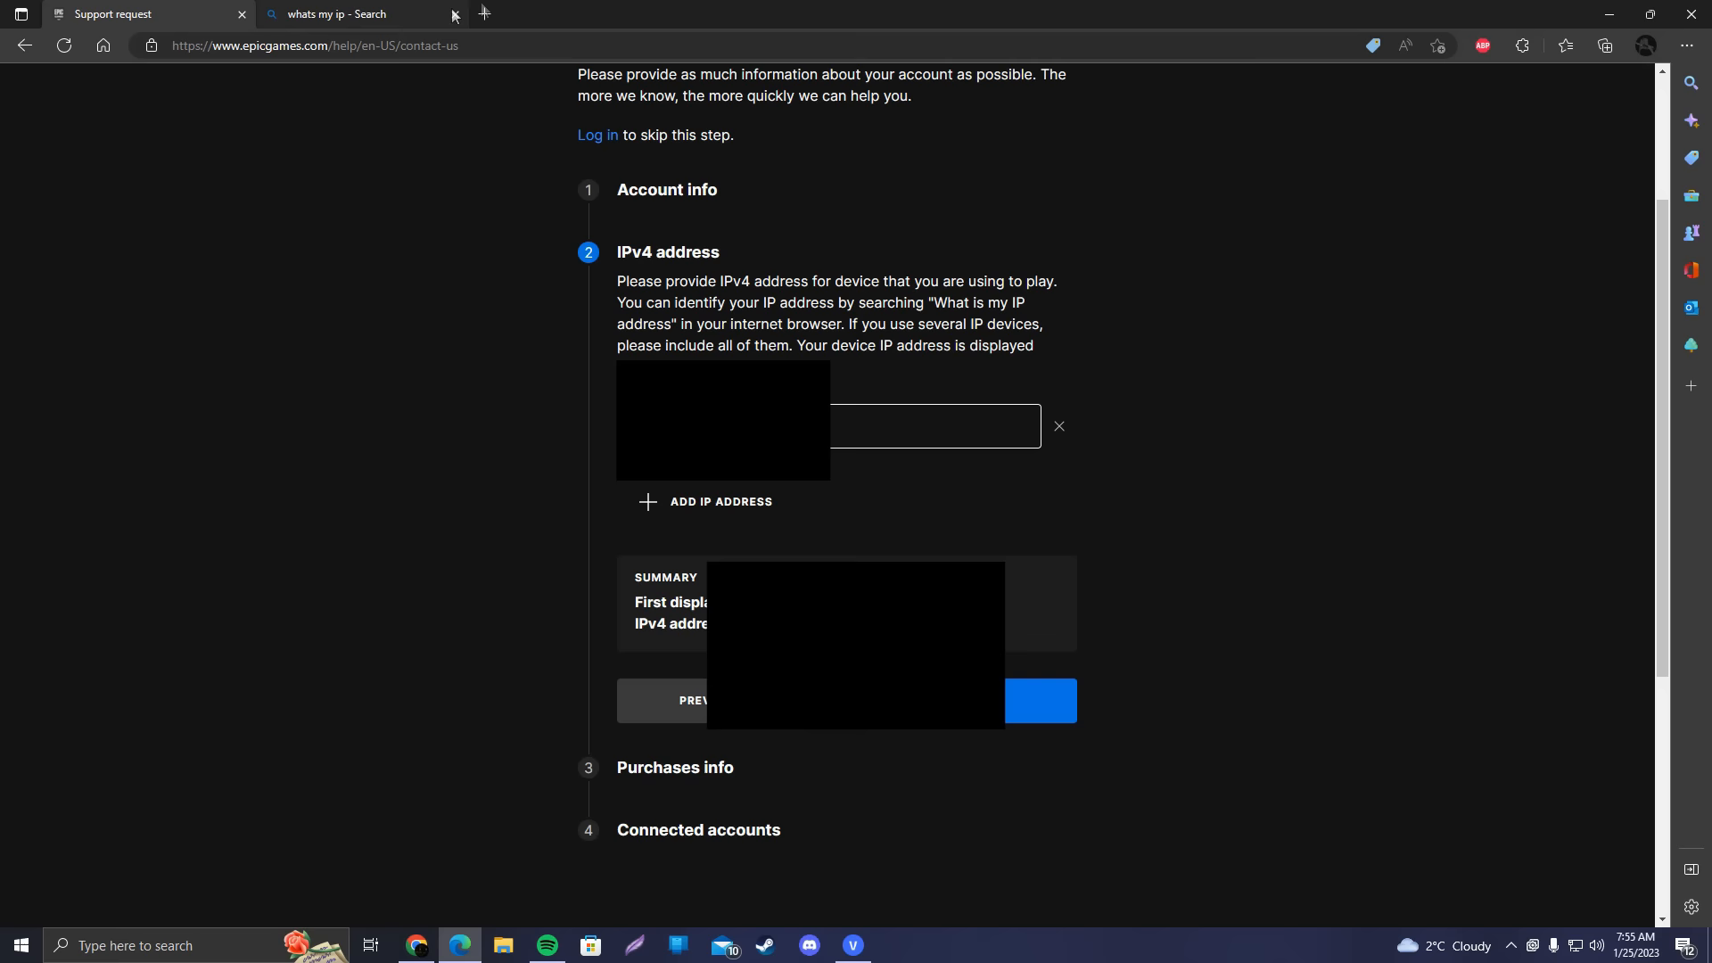
Add a second IPv4 address entry to the support request
{"action": "left_click", "coordinate": [704, 501]}
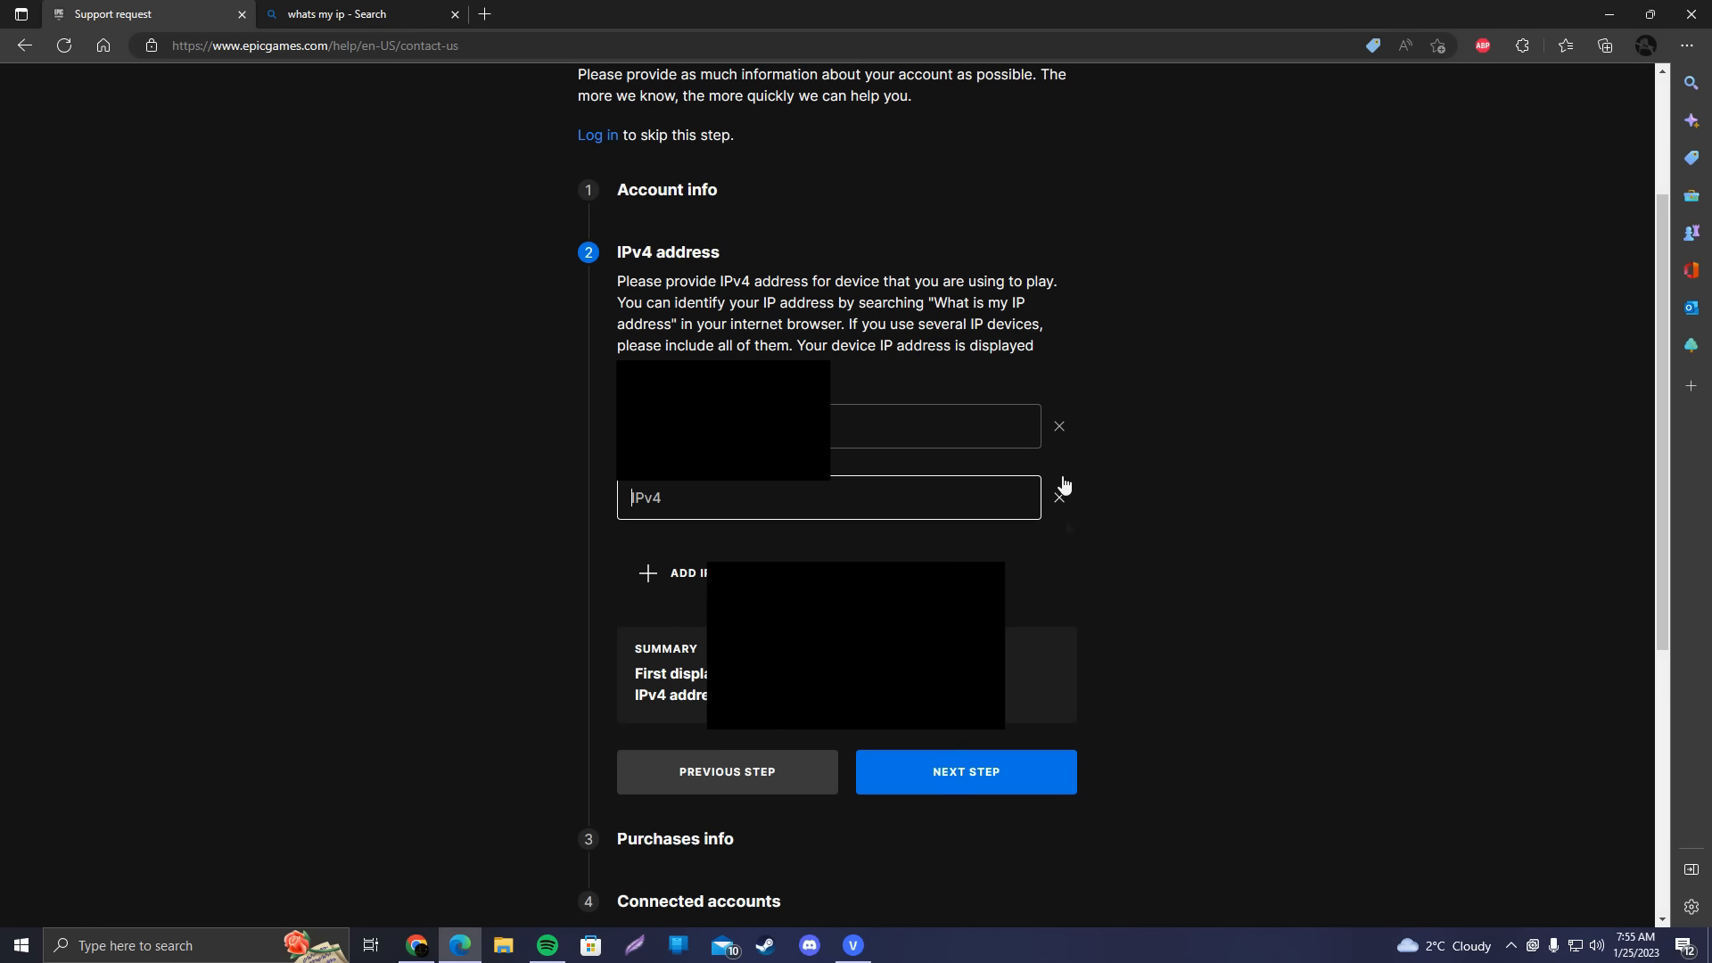
{"action": "mouse_move", "coordinate": [761, 535]}
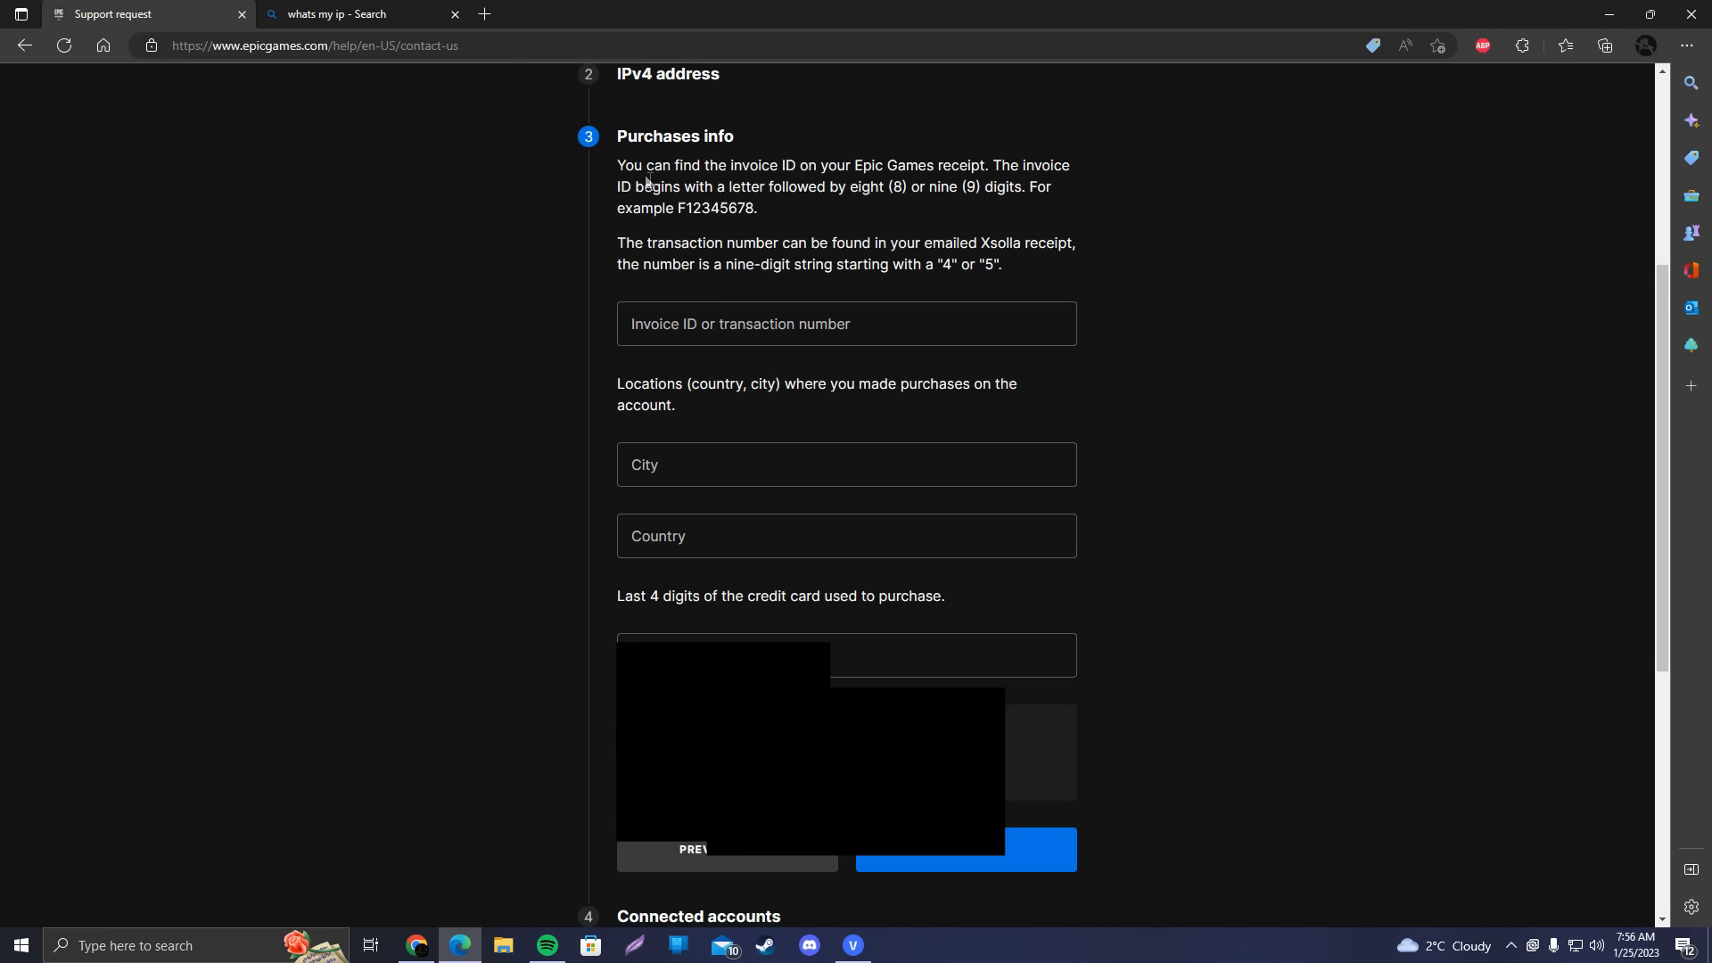
{"action": "mouse_move", "coordinate": [629, 309]}
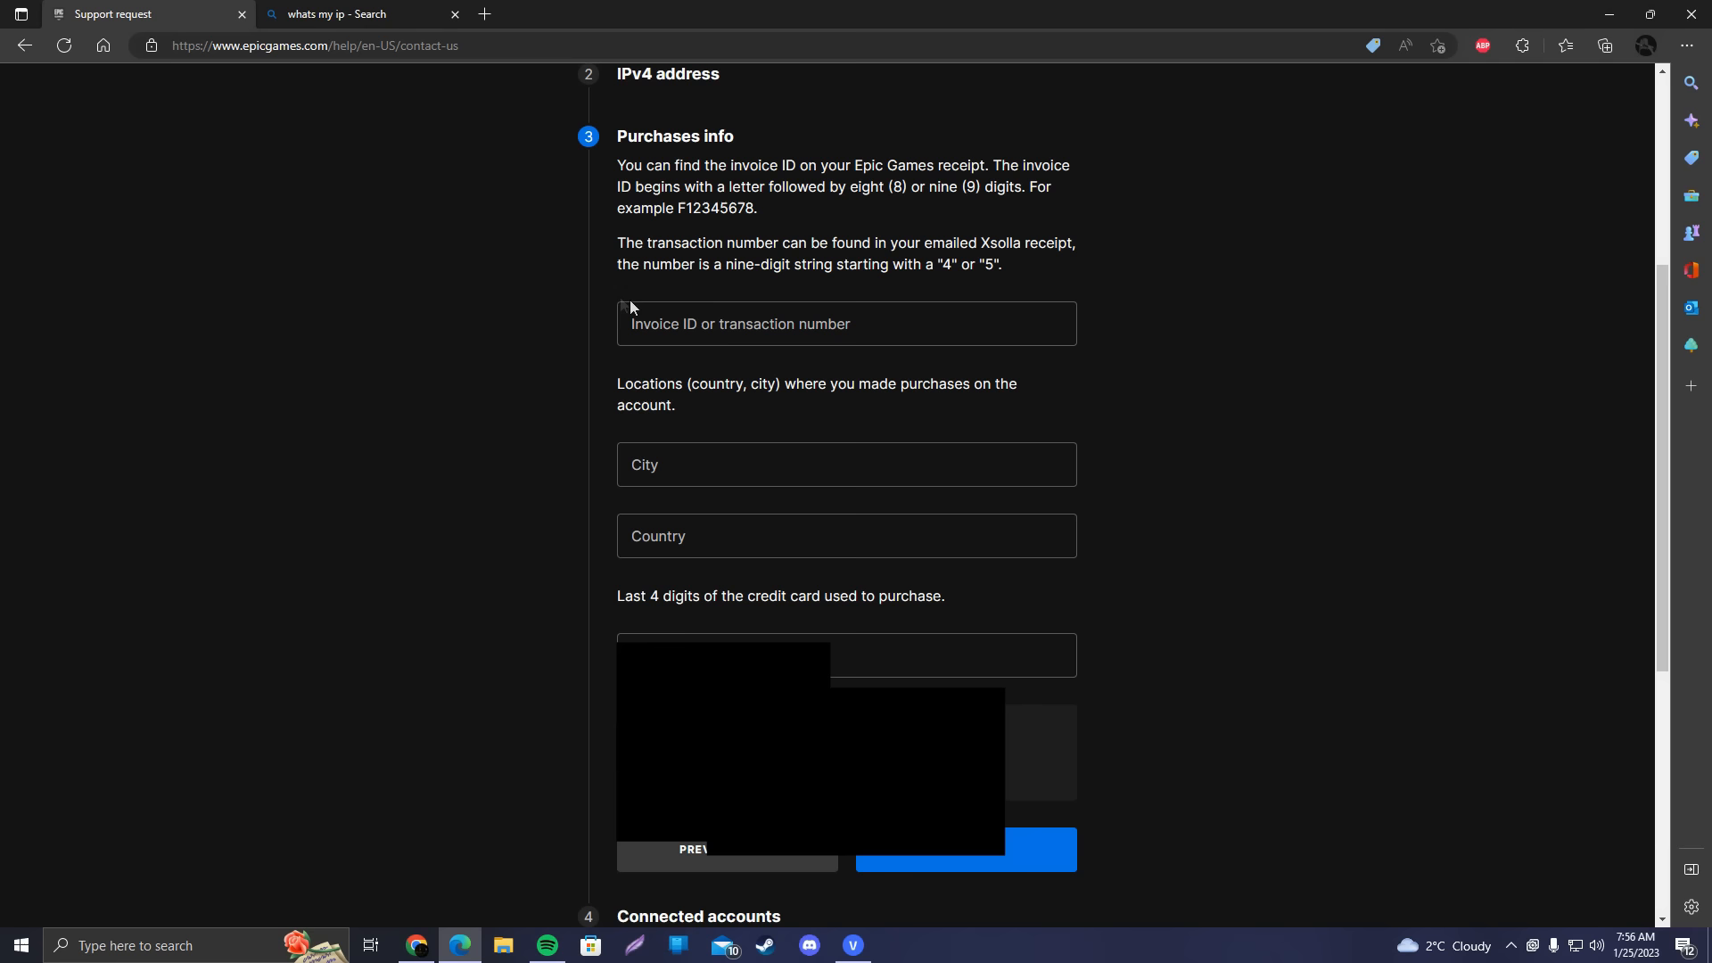
{"action": "type", "text": "A885317452"}
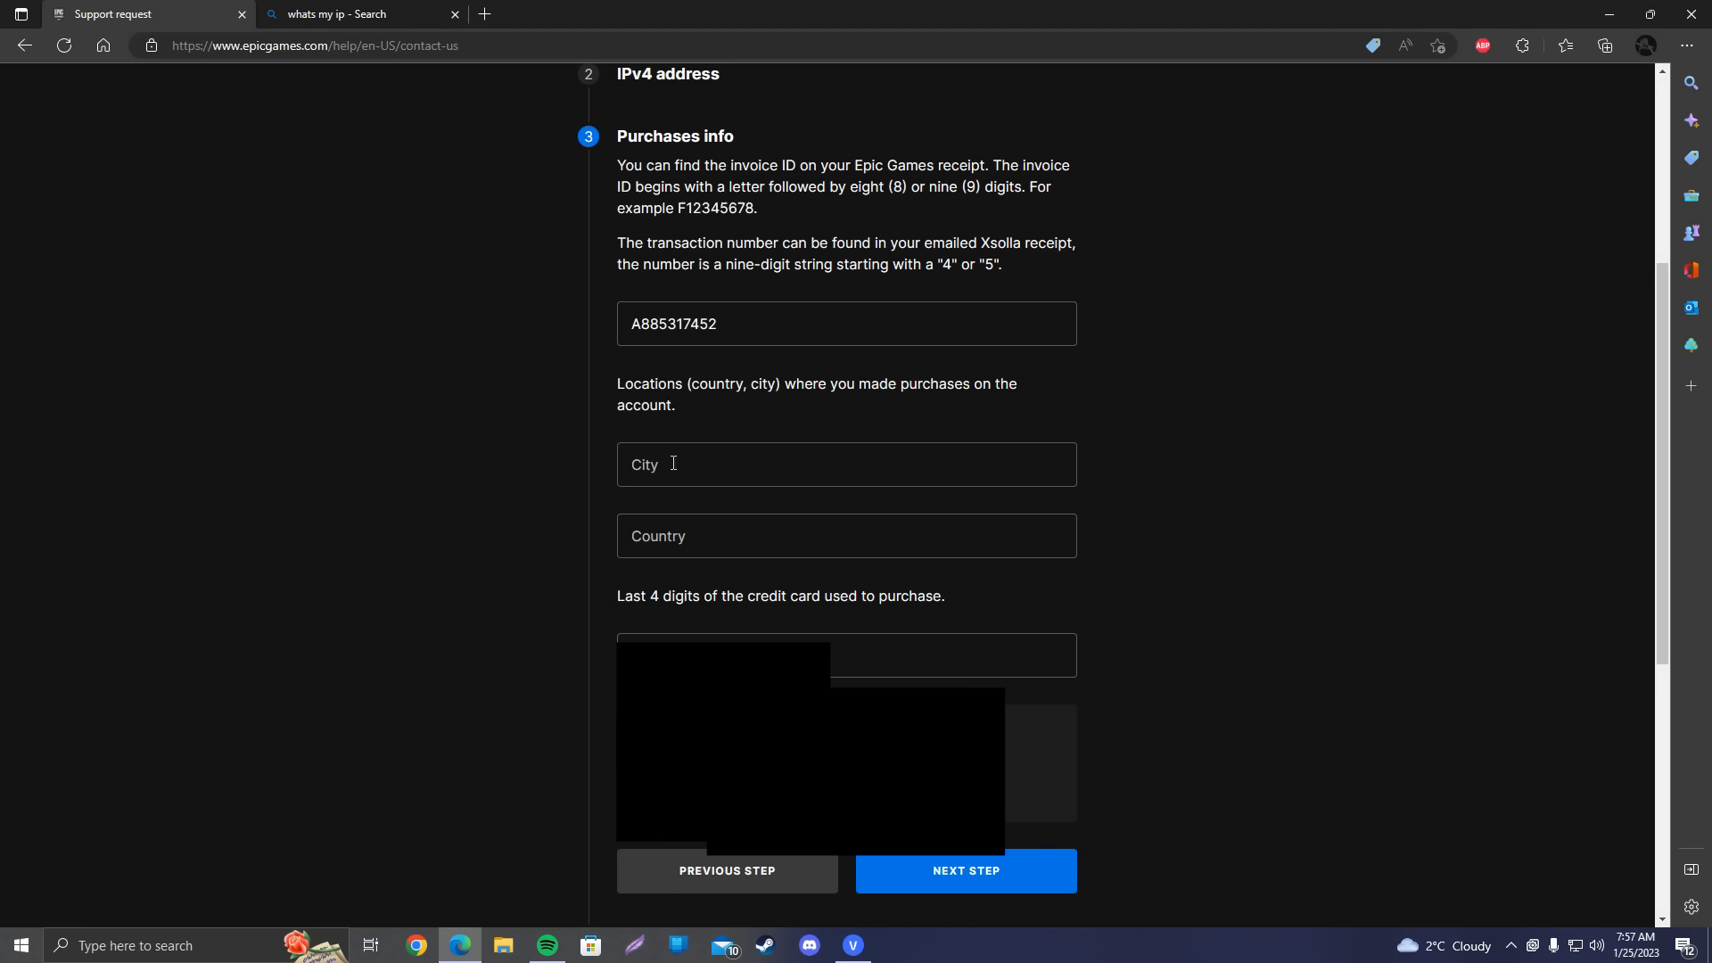
{"action": "mouse_move", "coordinate": [683, 599]}
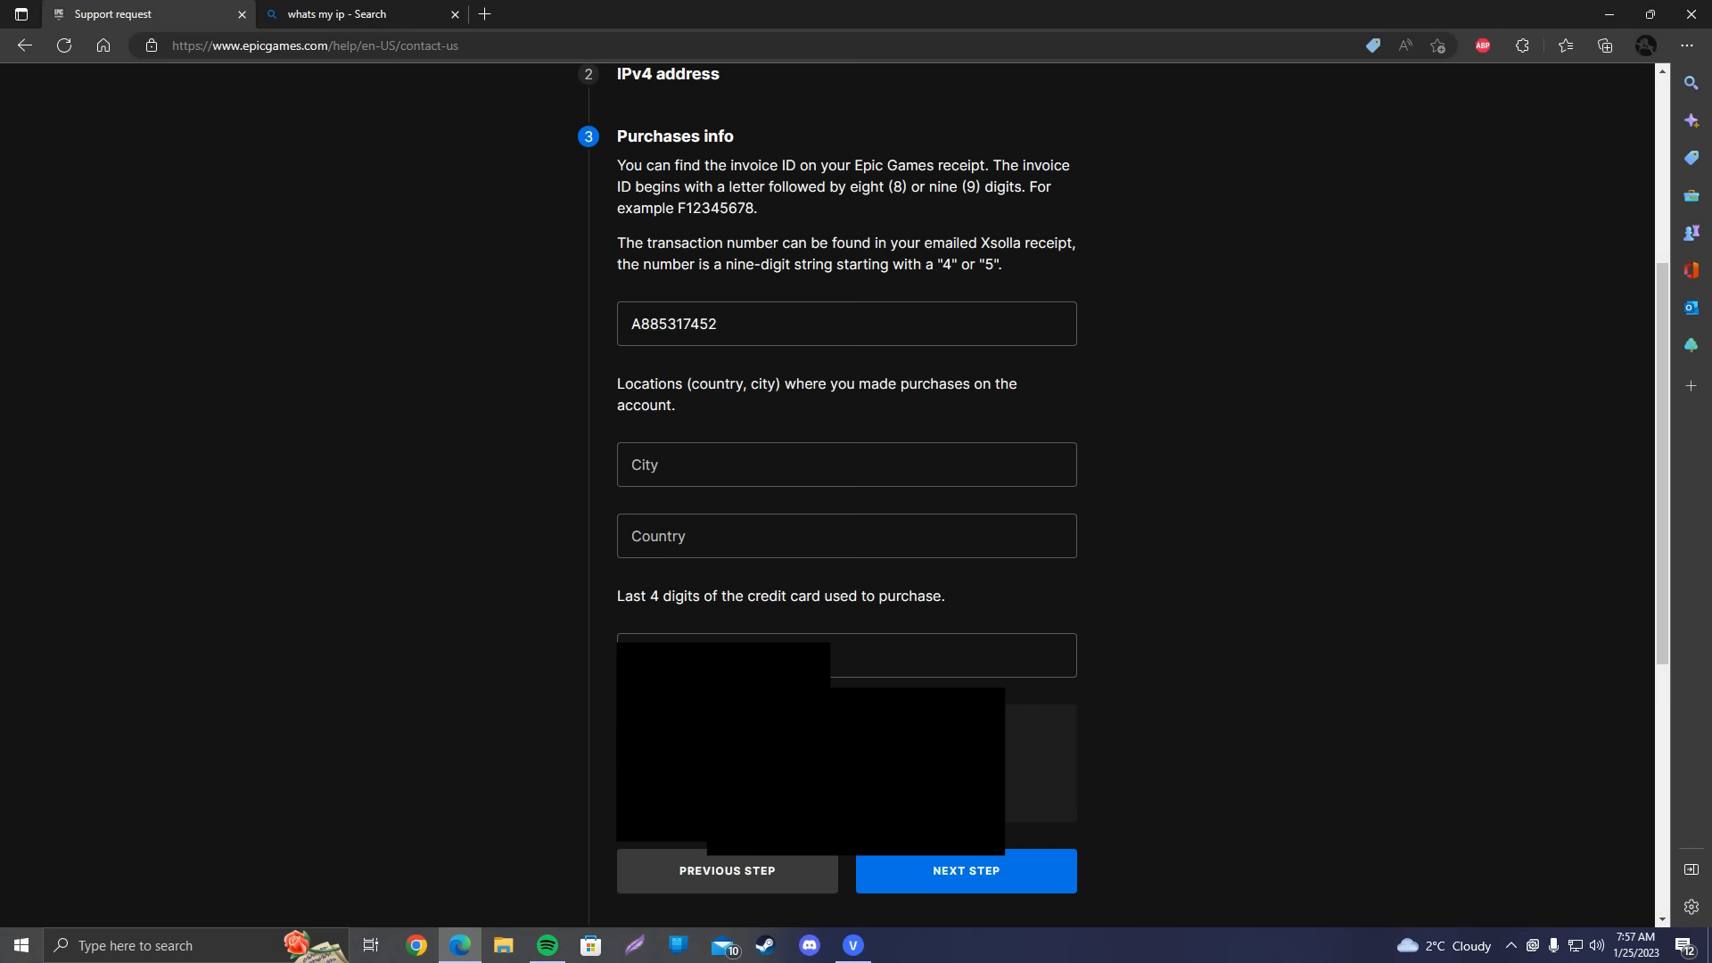
{"action": "left_click", "coordinate": [965, 870]}
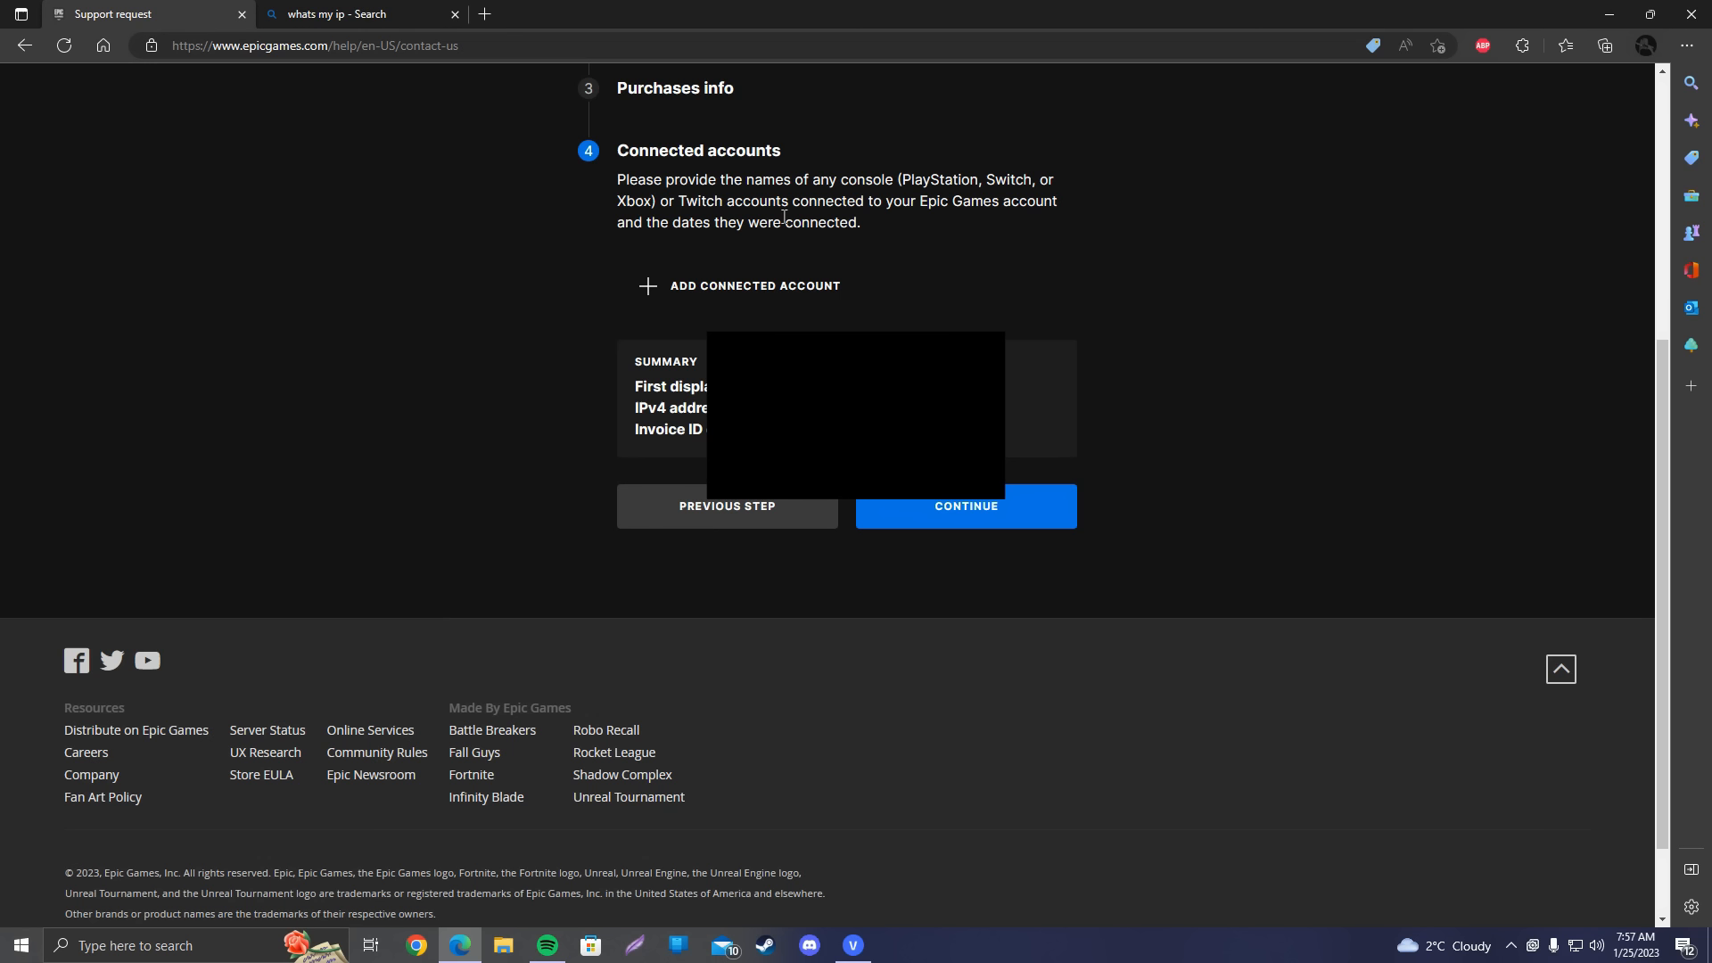
Add a connected Twitch account named 'Imanbery' and save to reach the final details page
{"action": "left_click", "coordinate": [738, 286]}
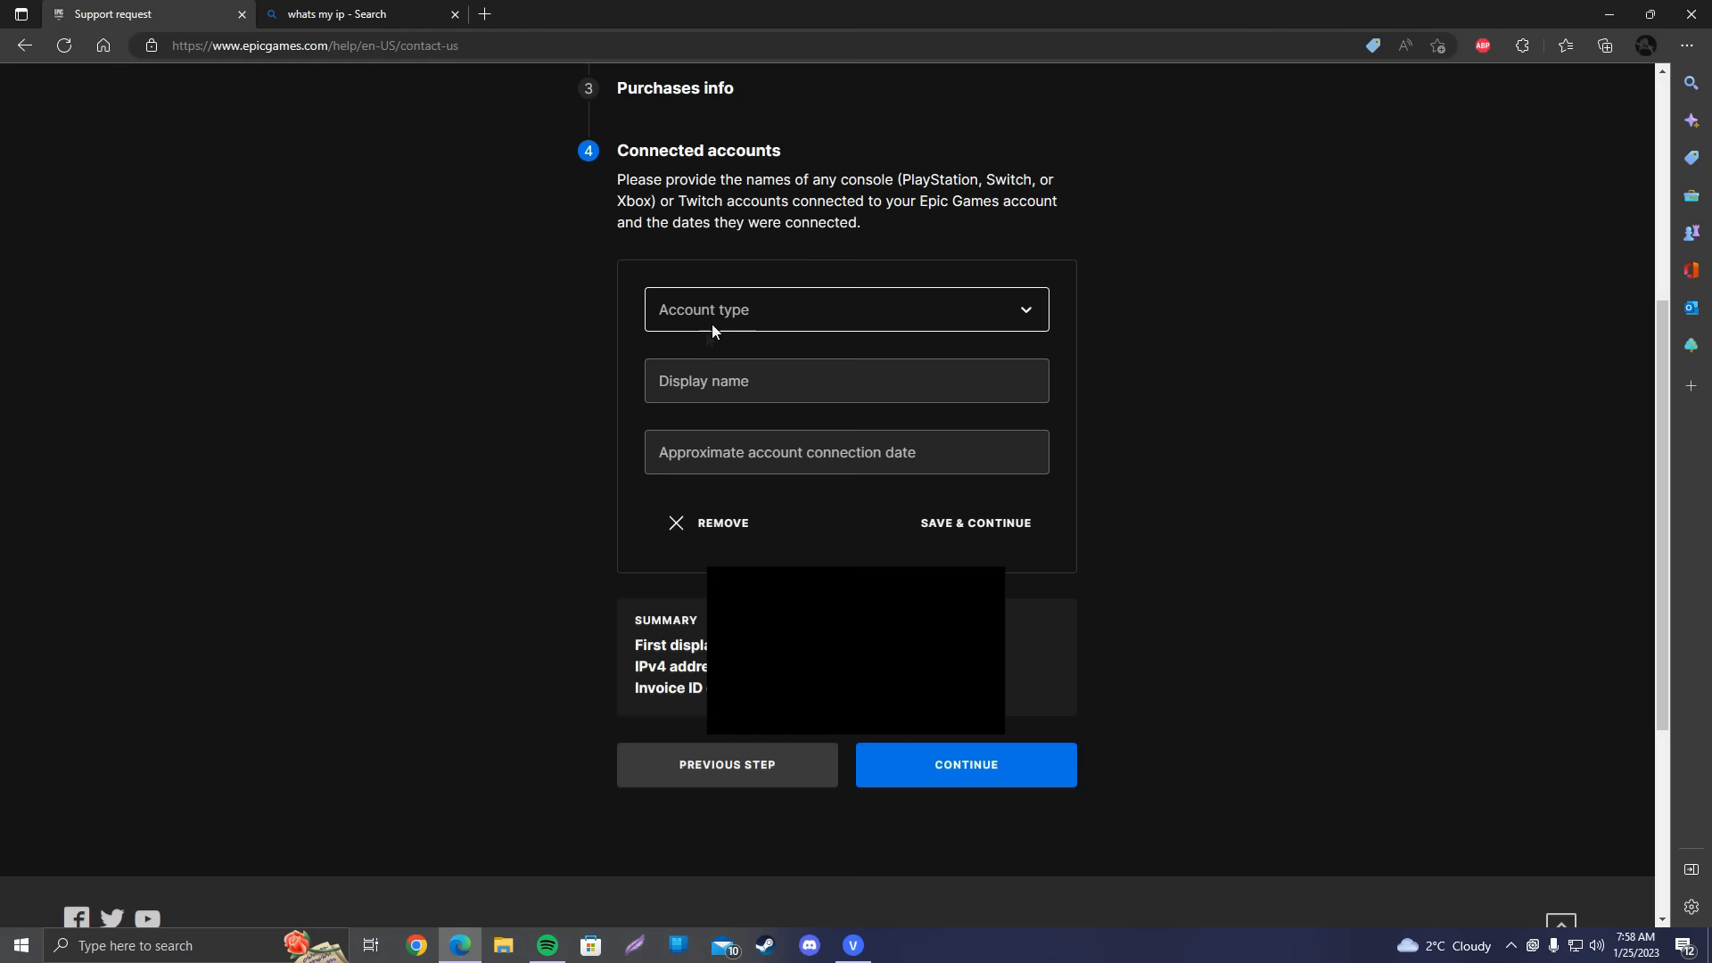
{"action": "type", "text": "Imanbery"}
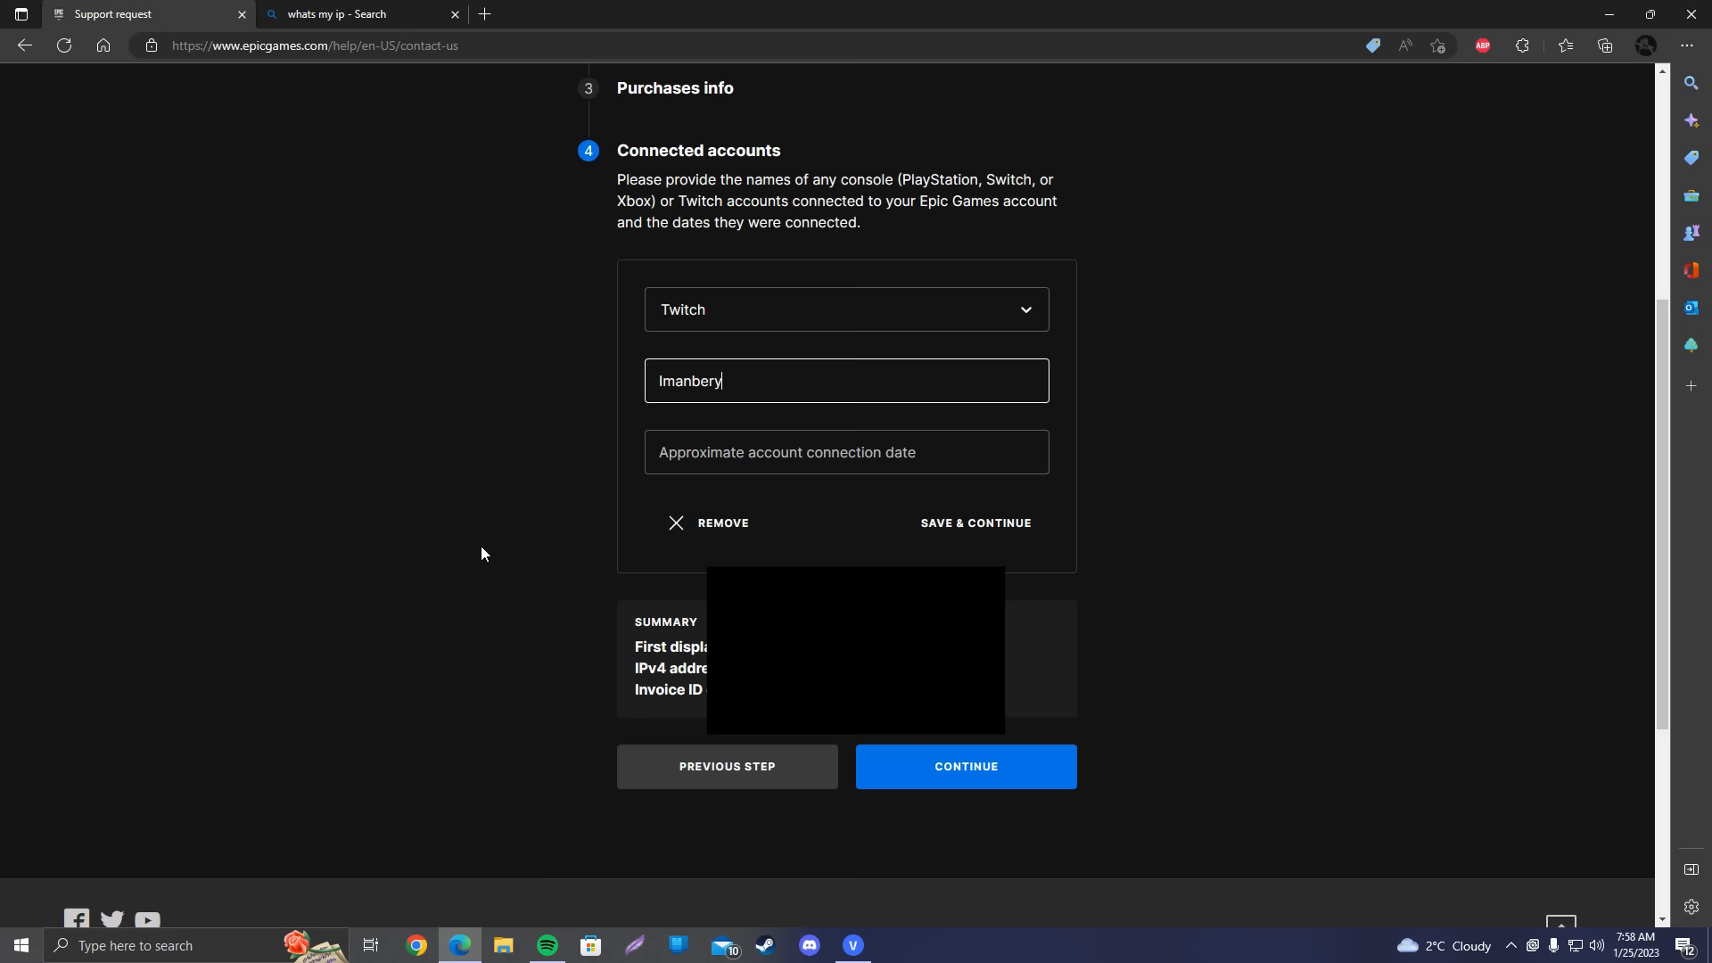
{"action": "left_click", "coordinate": [846, 451]}
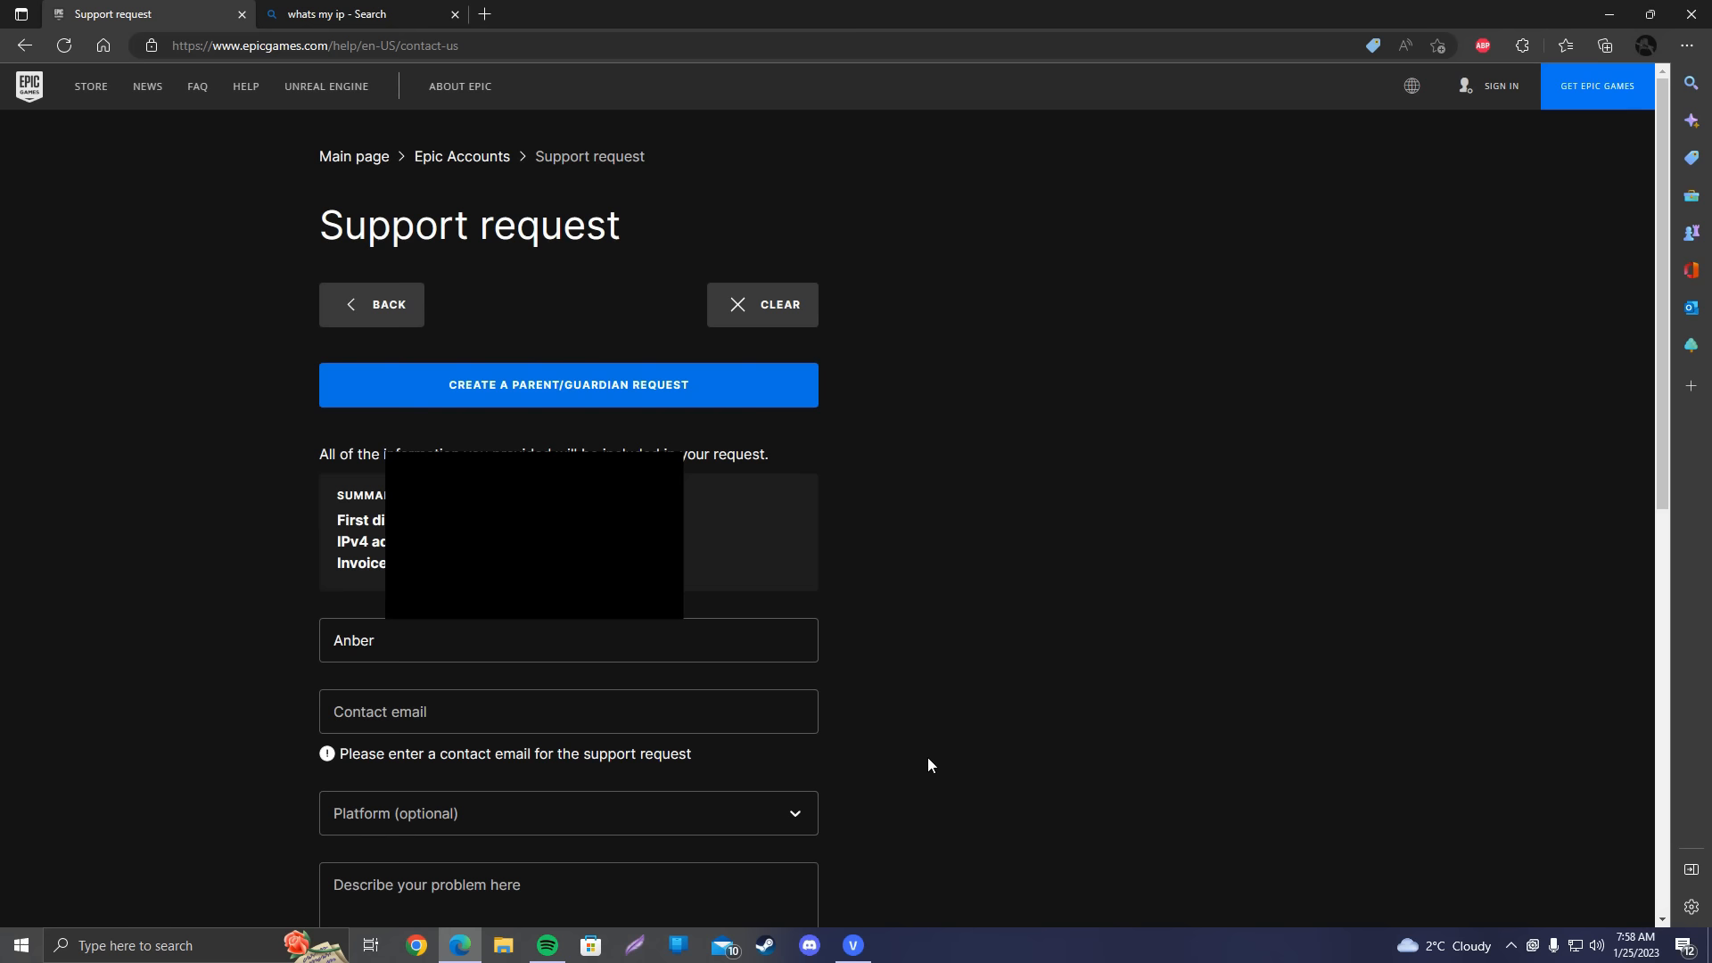
{"action": "scroll", "scroll_direction": "down", "scroll_amount": 3}
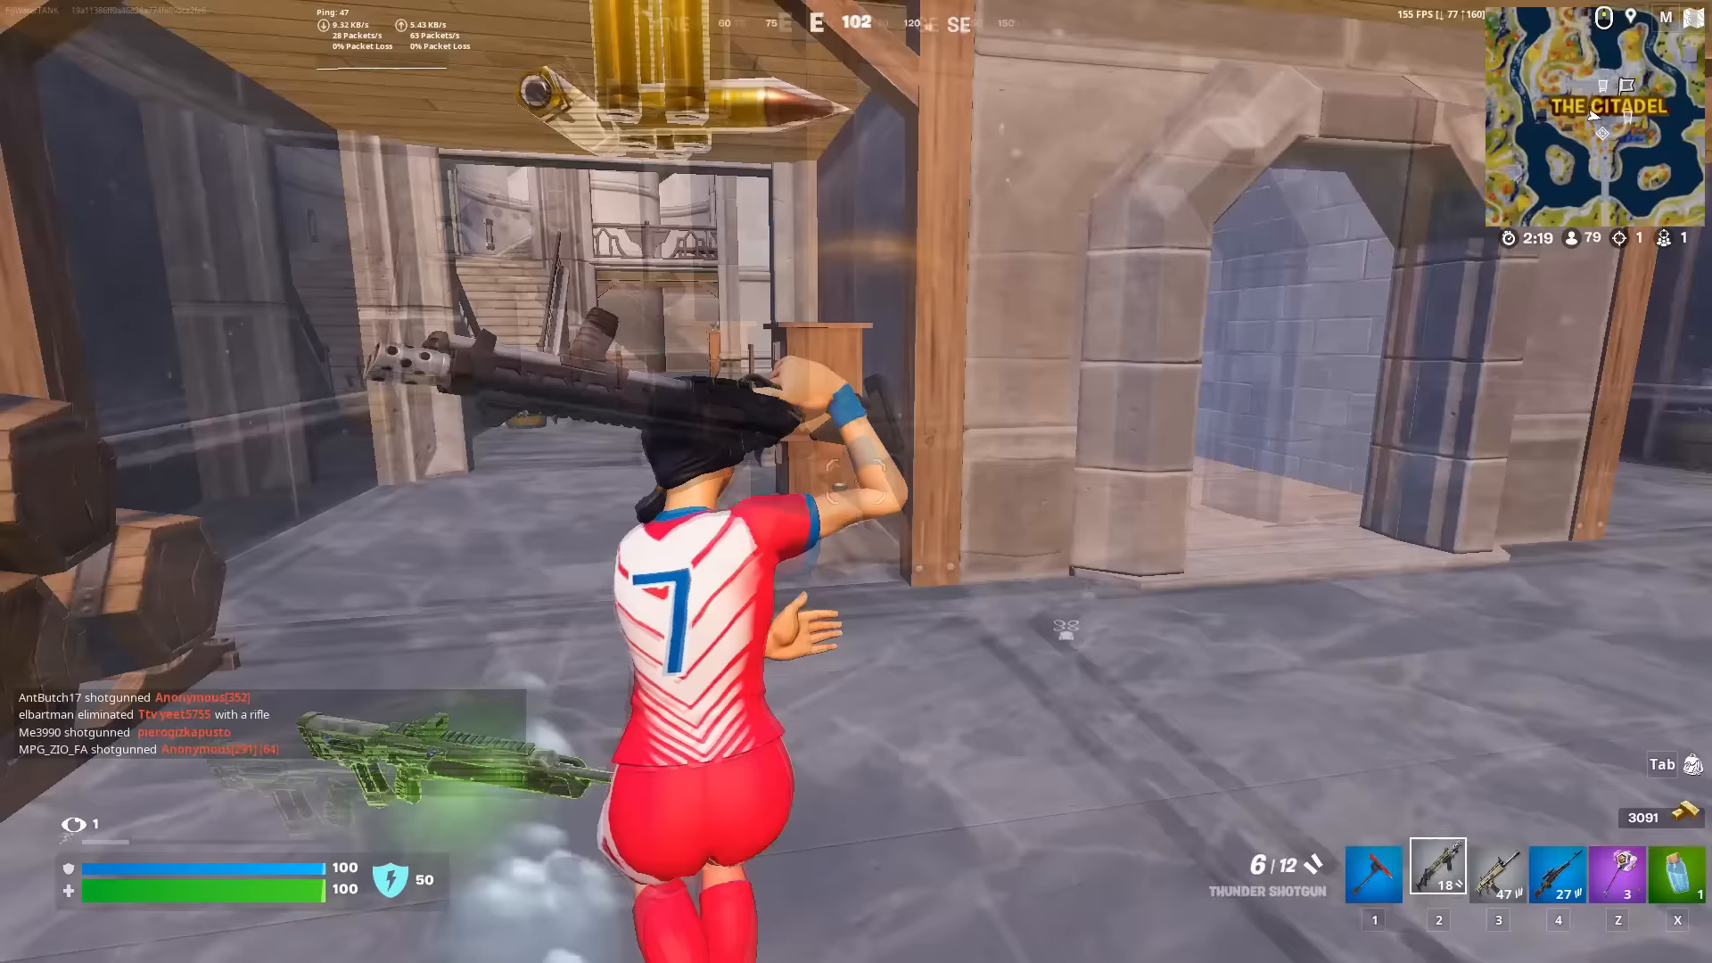
Claim the More Parkour reality augment from the augmentation choice
{"action": "key", "text": "1"}
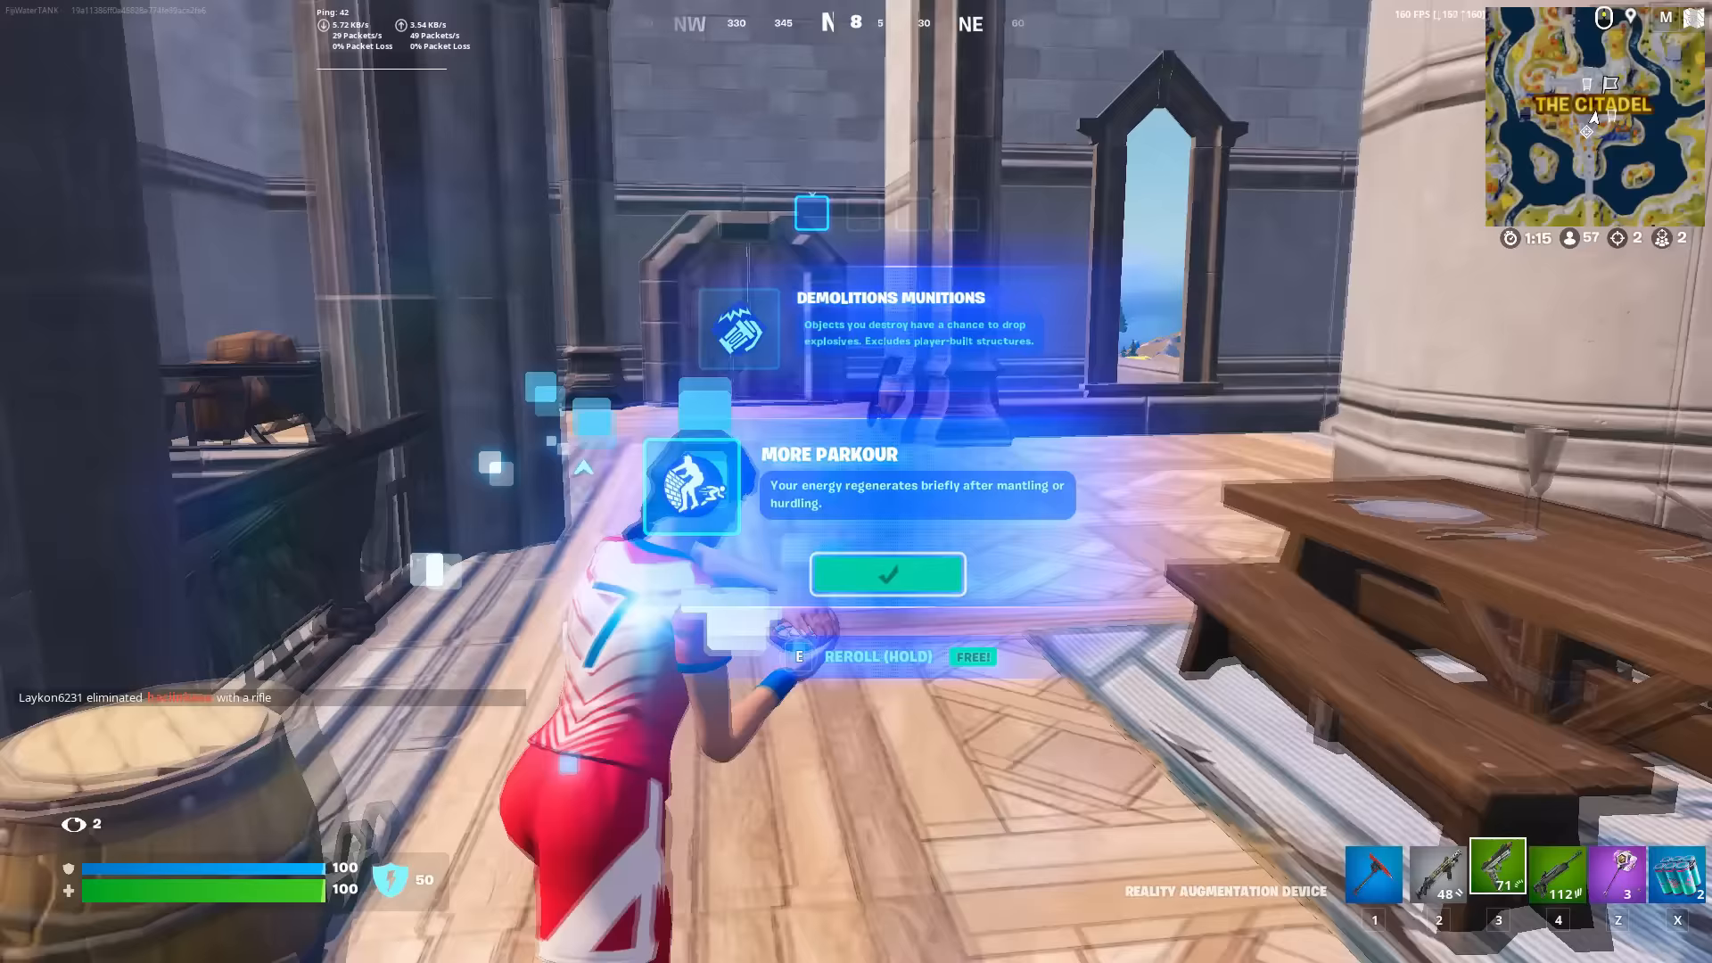
{"action": "left_click", "coordinate": [887, 574]}
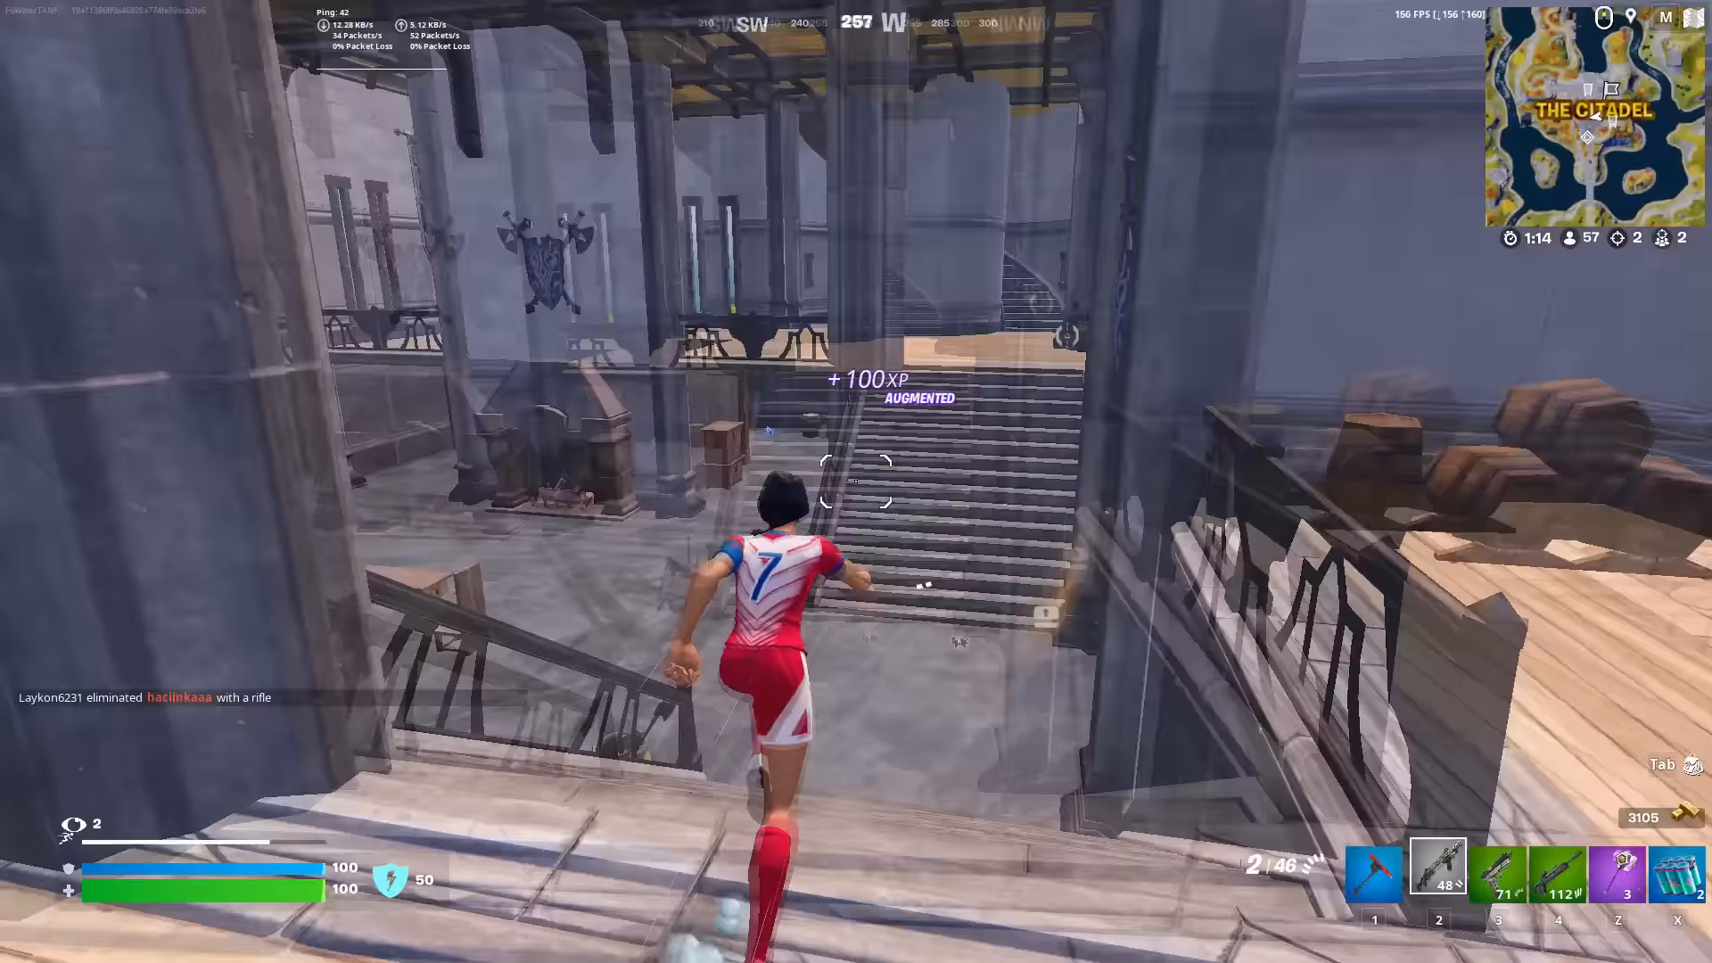